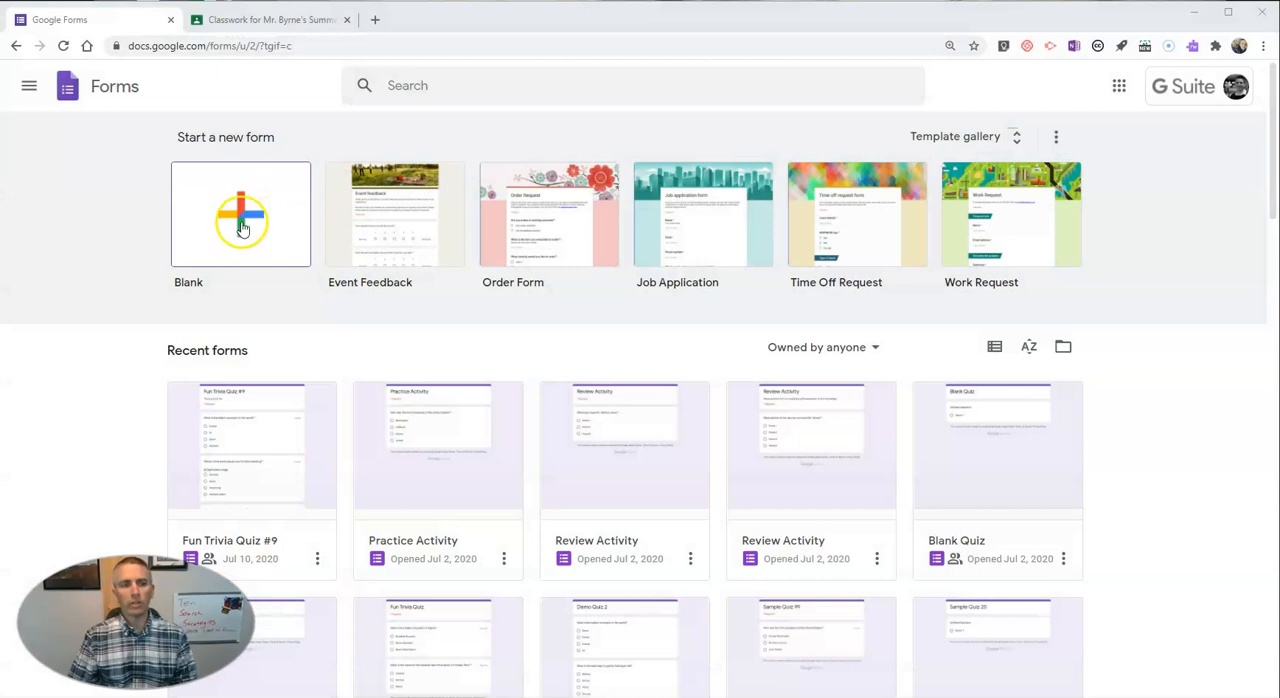
# Start a blank form and title it "Room 239 Sign-in/Sign-out"
pyautogui.click(240, 216)
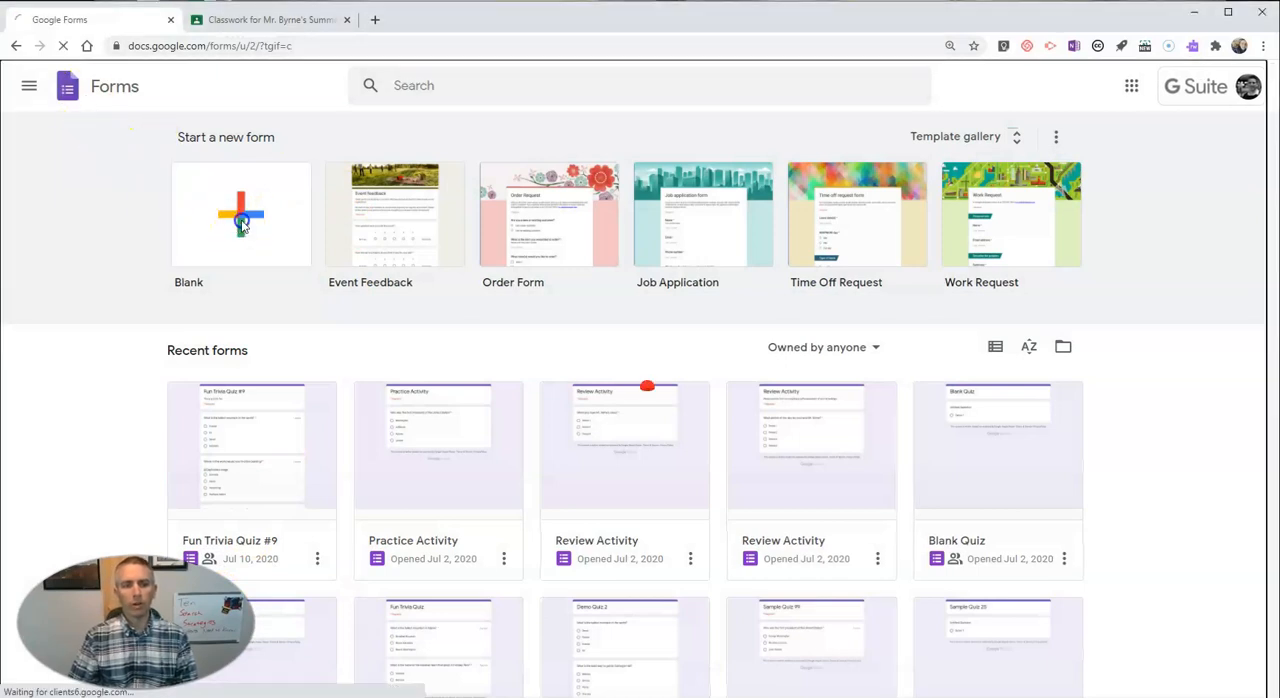
pyautogui.click(240, 214)
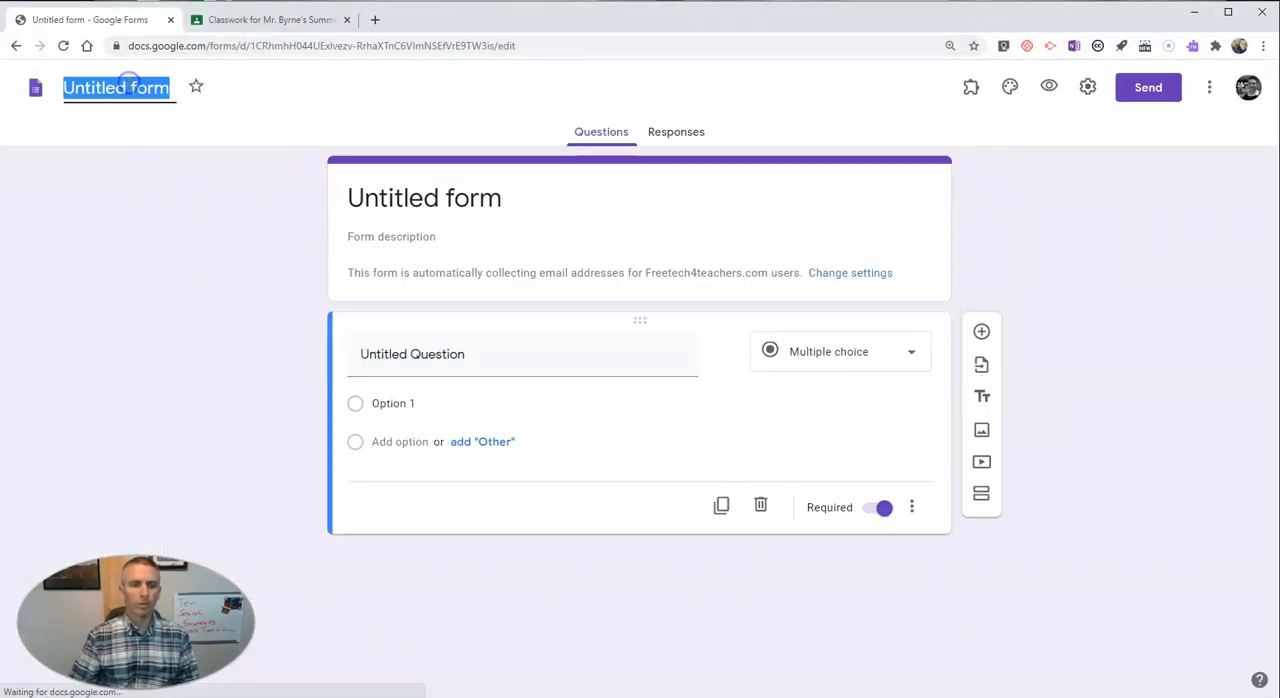
pyautogui.write('Room 239 Sign')
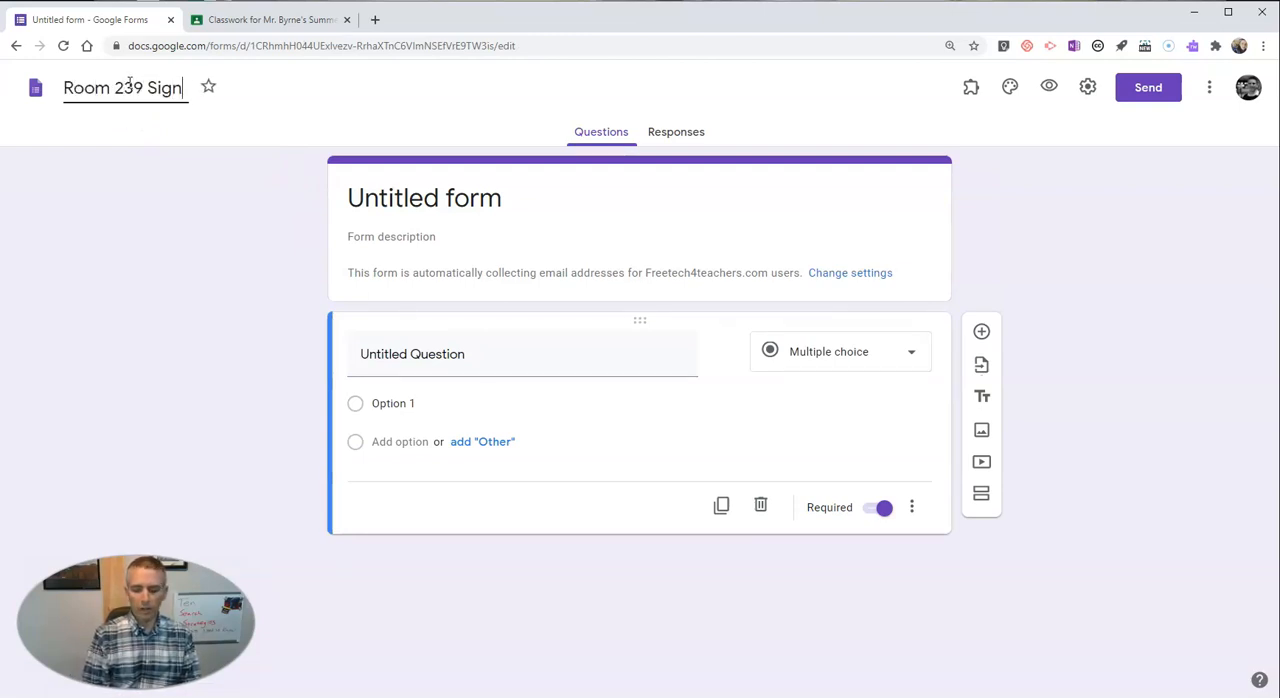
pyautogui.write('-in/S')
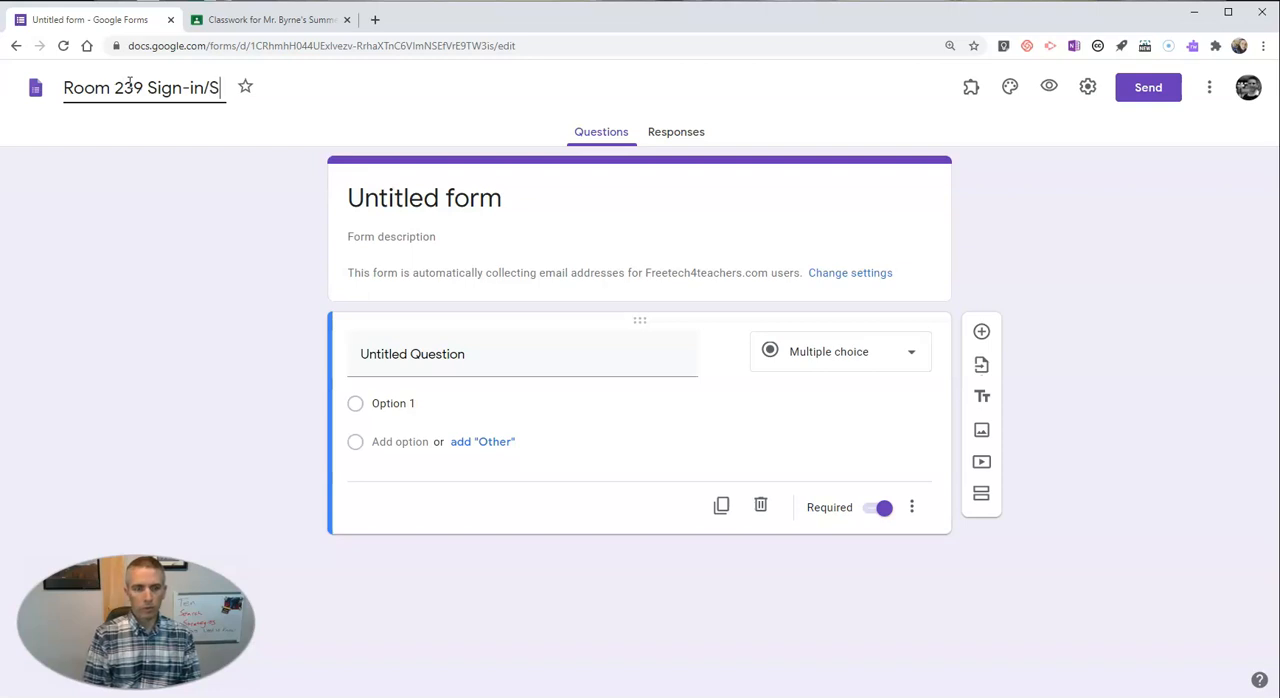
pyautogui.write('ign-out')
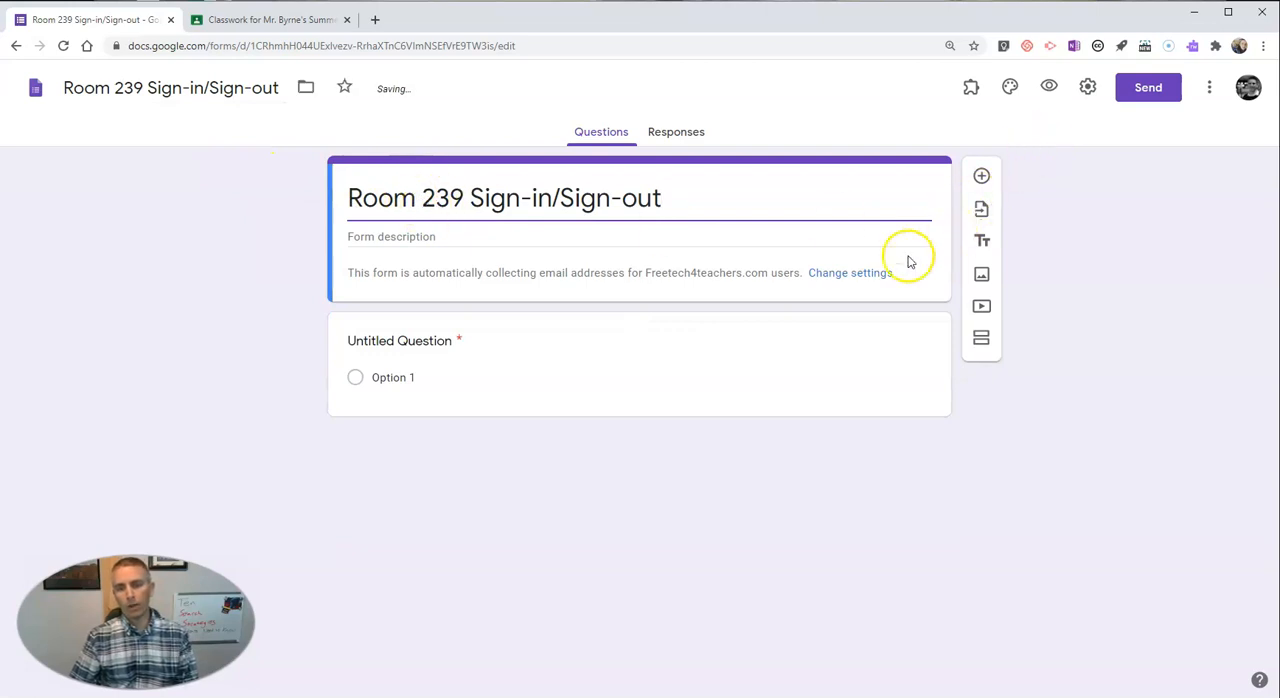
# In Settings, turn off email collection and the organization-only restriction, and save
pyautogui.click(848, 272)
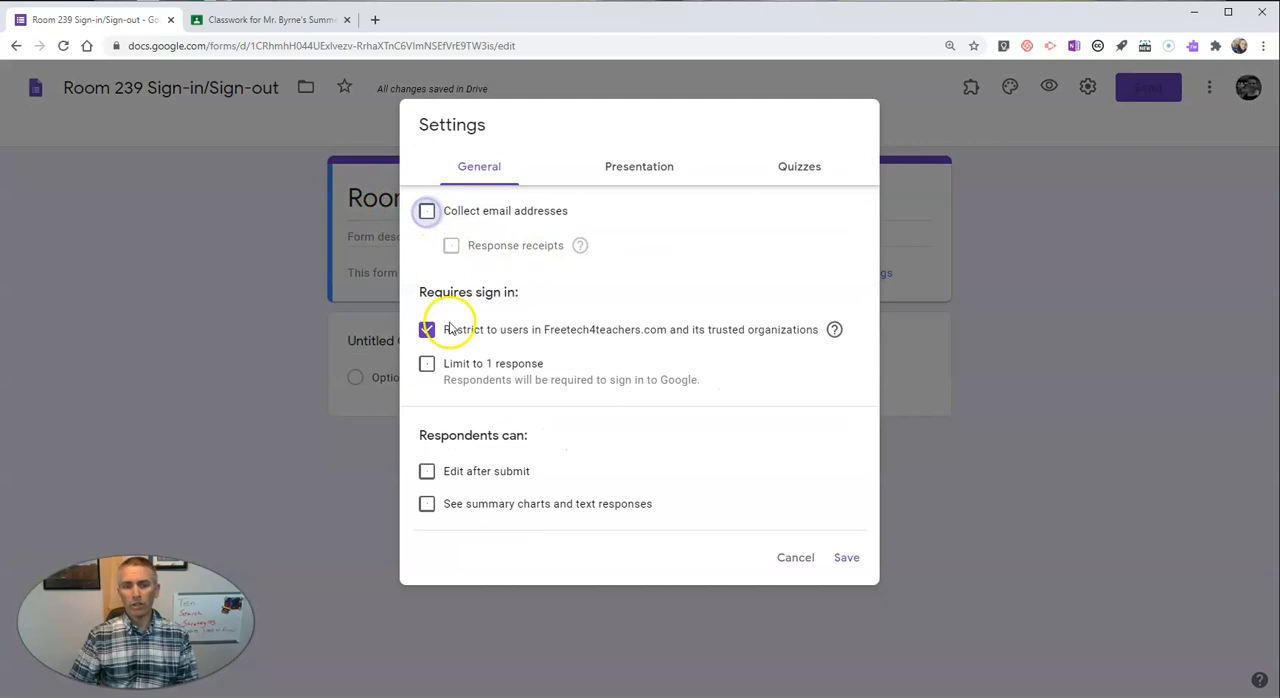
pyautogui.click(426, 328)
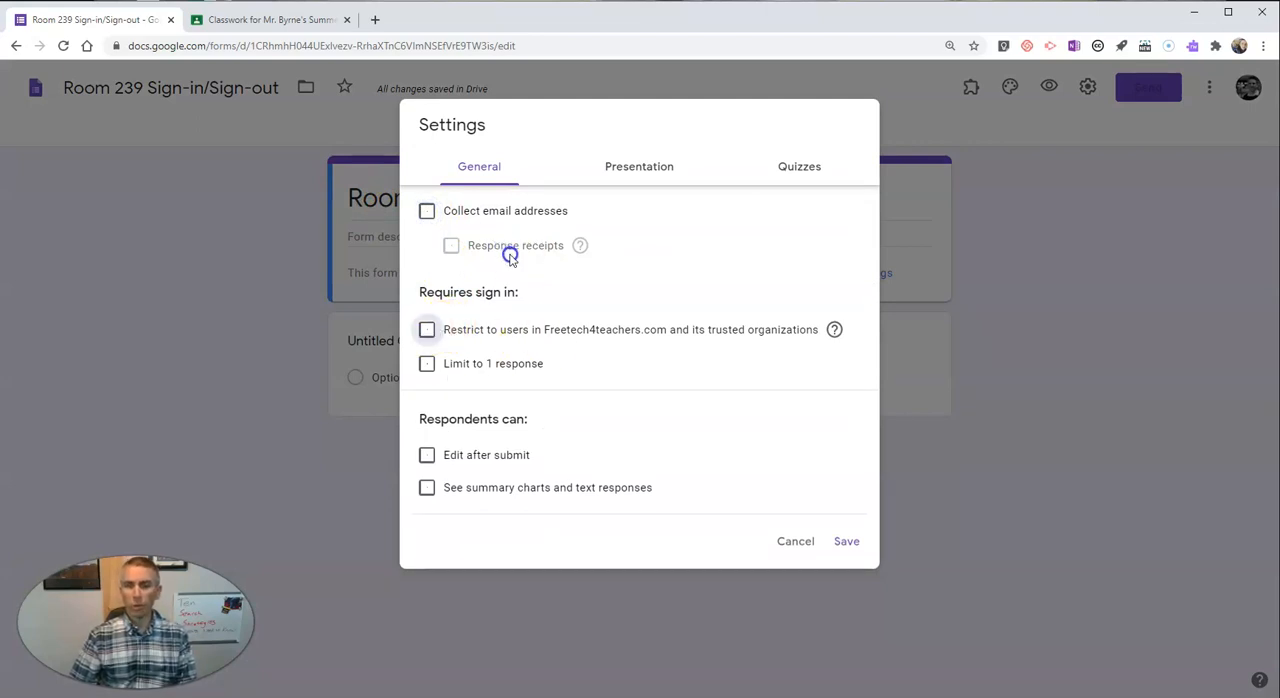
pyautogui.click(846, 540)
pyautogui.write('Your name')
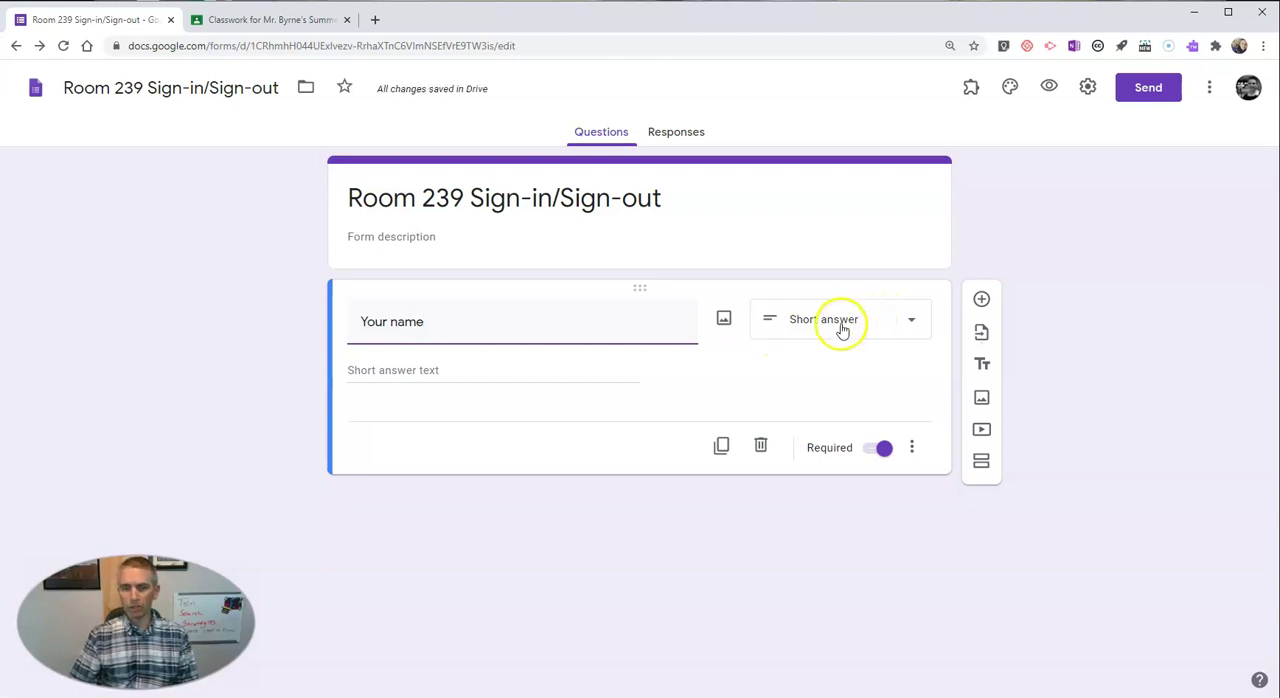
pyautogui.moveTo(980, 300)
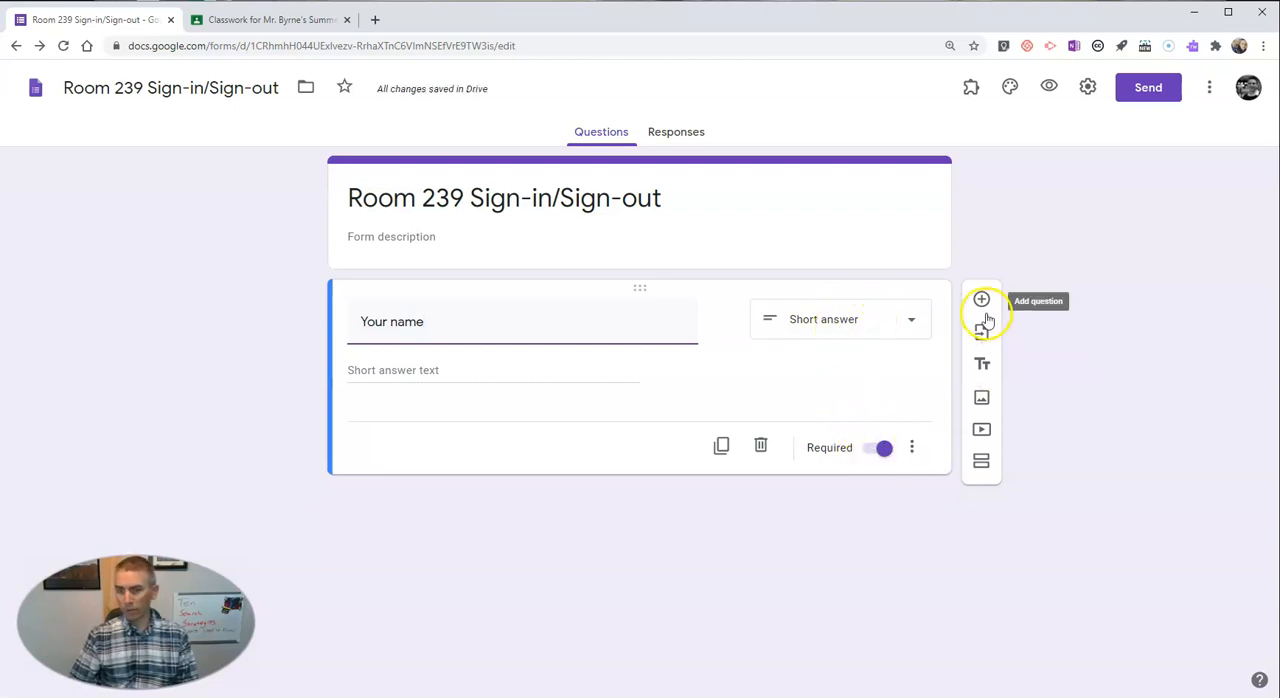
# Add a second multiple-choice question titled "Where are you going?"
pyautogui.click(980, 300)
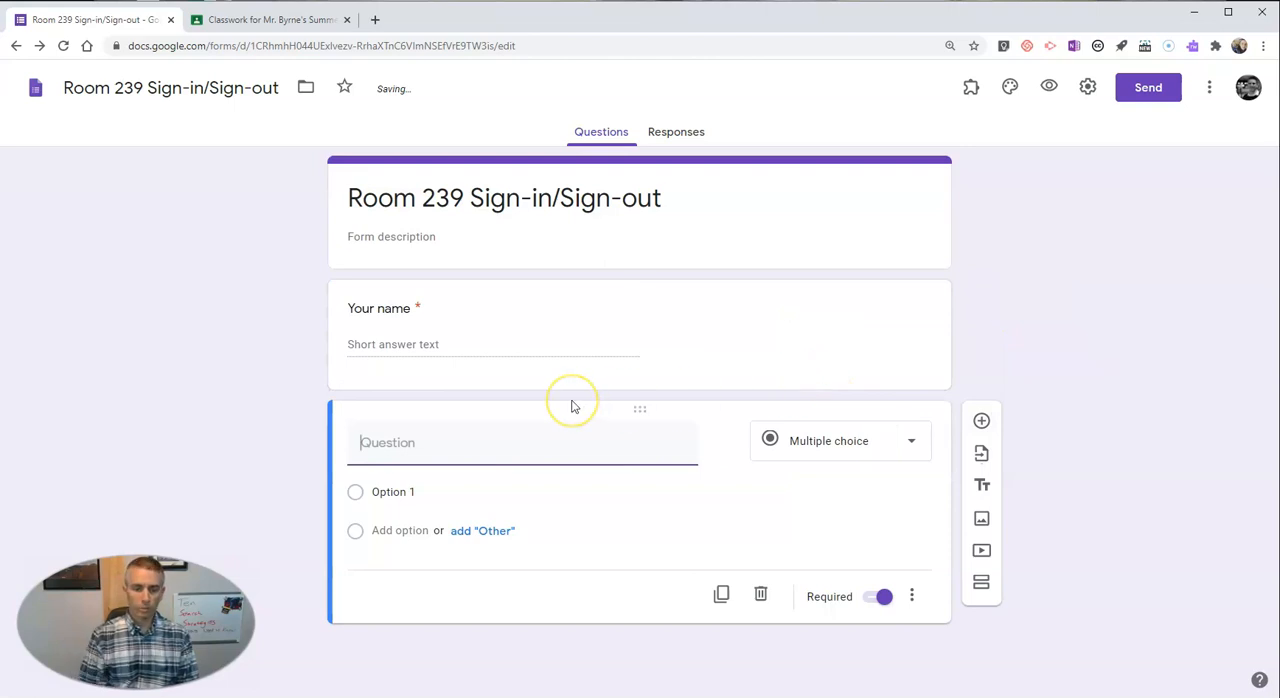
pyautogui.write('Where are you go')
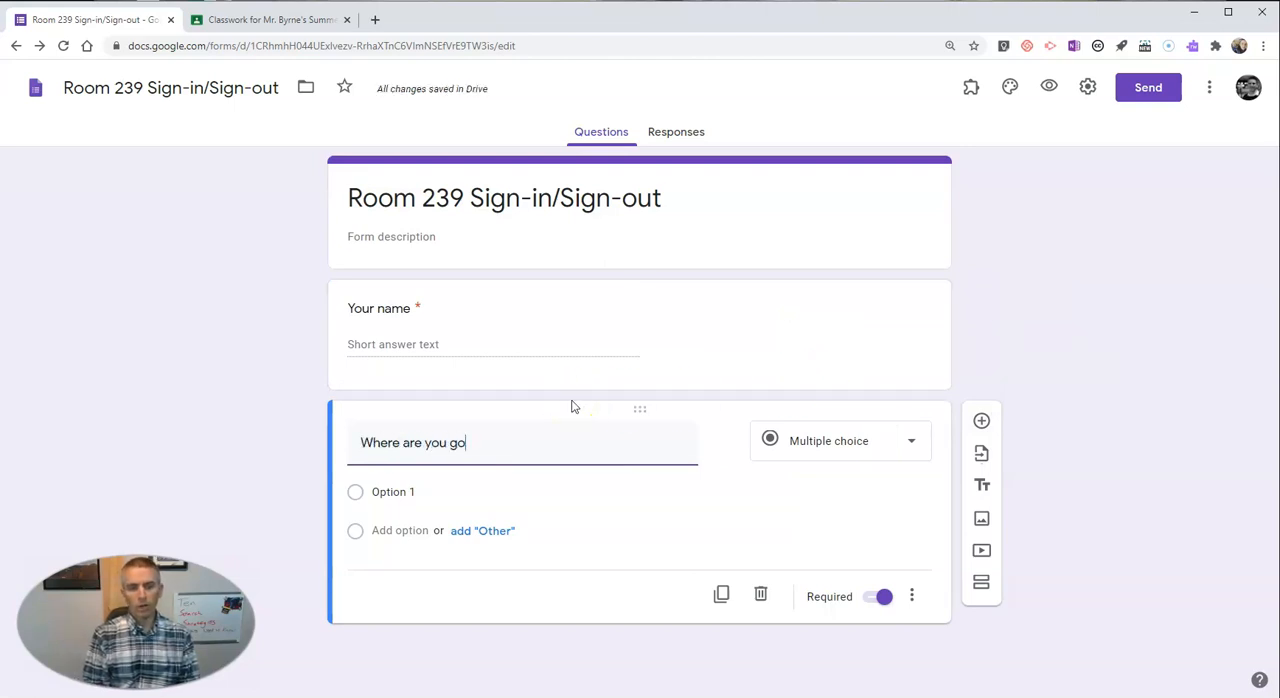
pyautogui.click(840, 440)
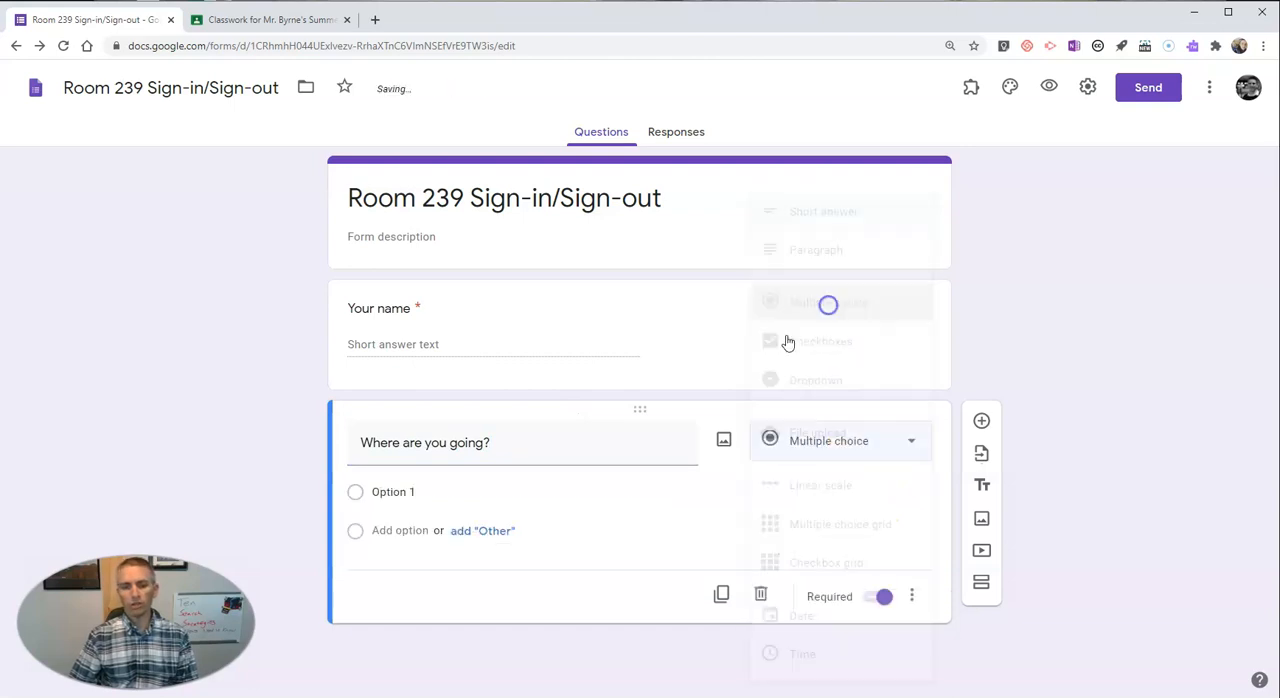
# Enter the choices Bathroom, Main office, Guidance office, Library, plus an Other option
pyautogui.write('B')
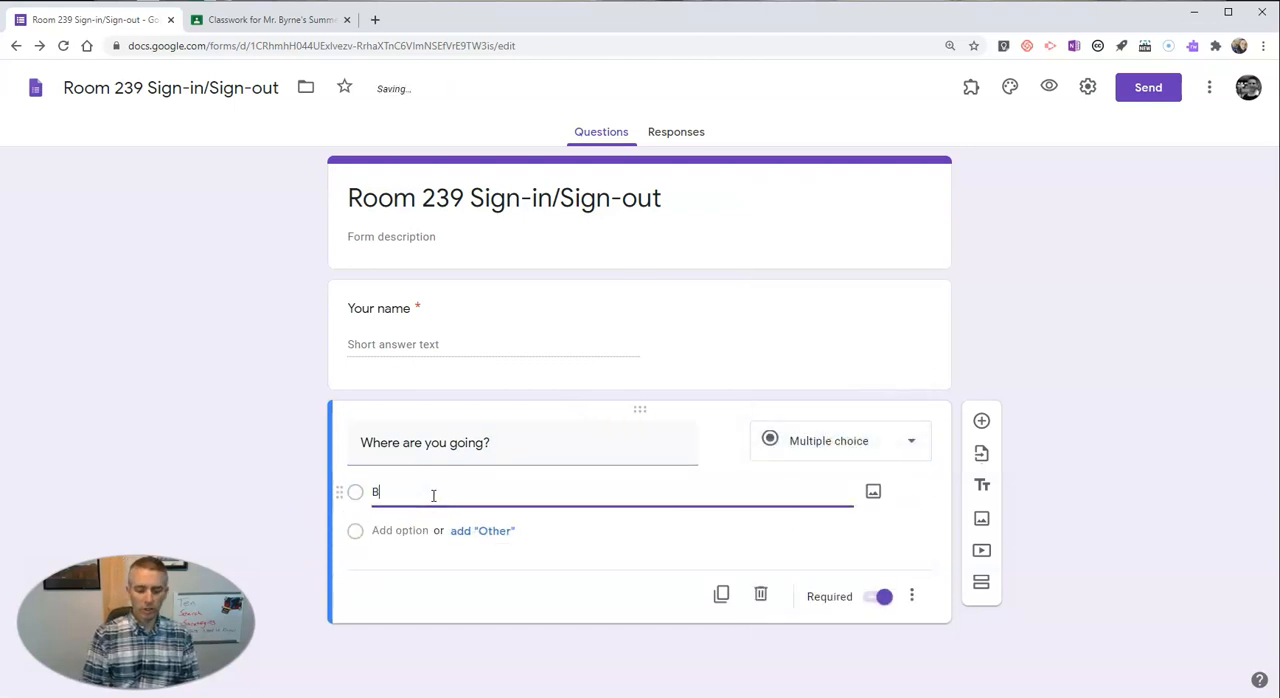
pyautogui.write('athroom')
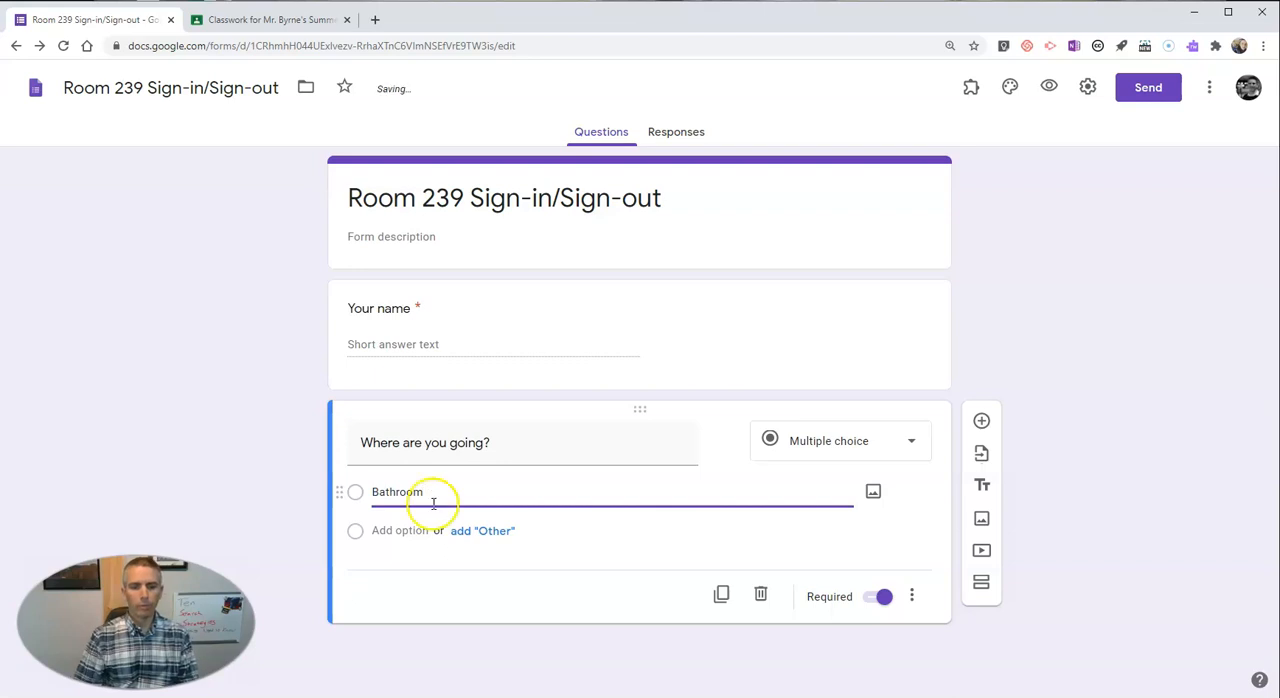
pyautogui.write('Main office')
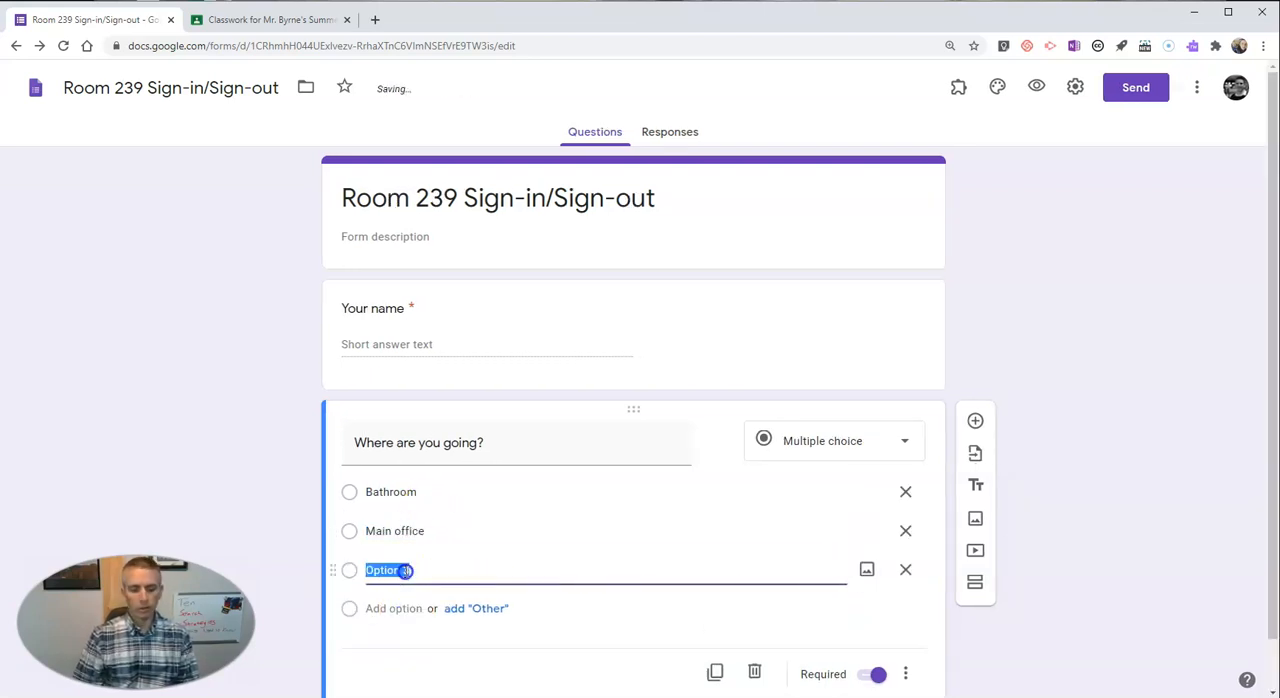
pyautogui.write('Guidance office')
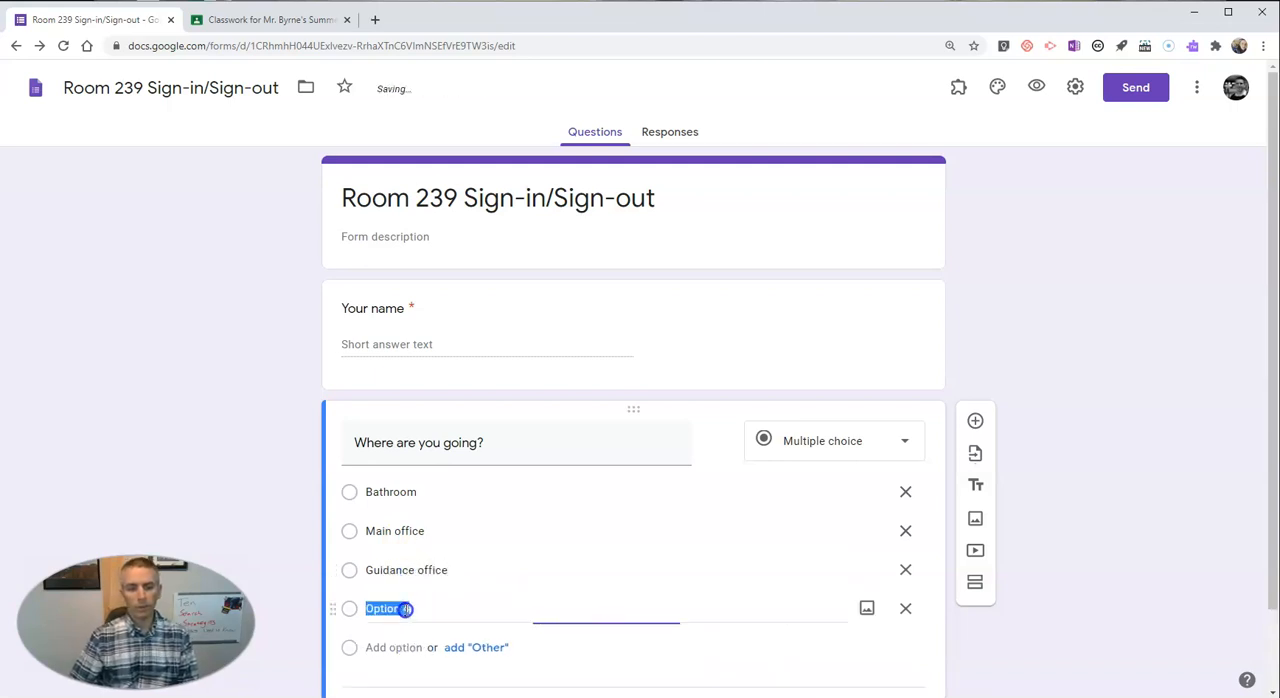
pyautogui.write('Library')
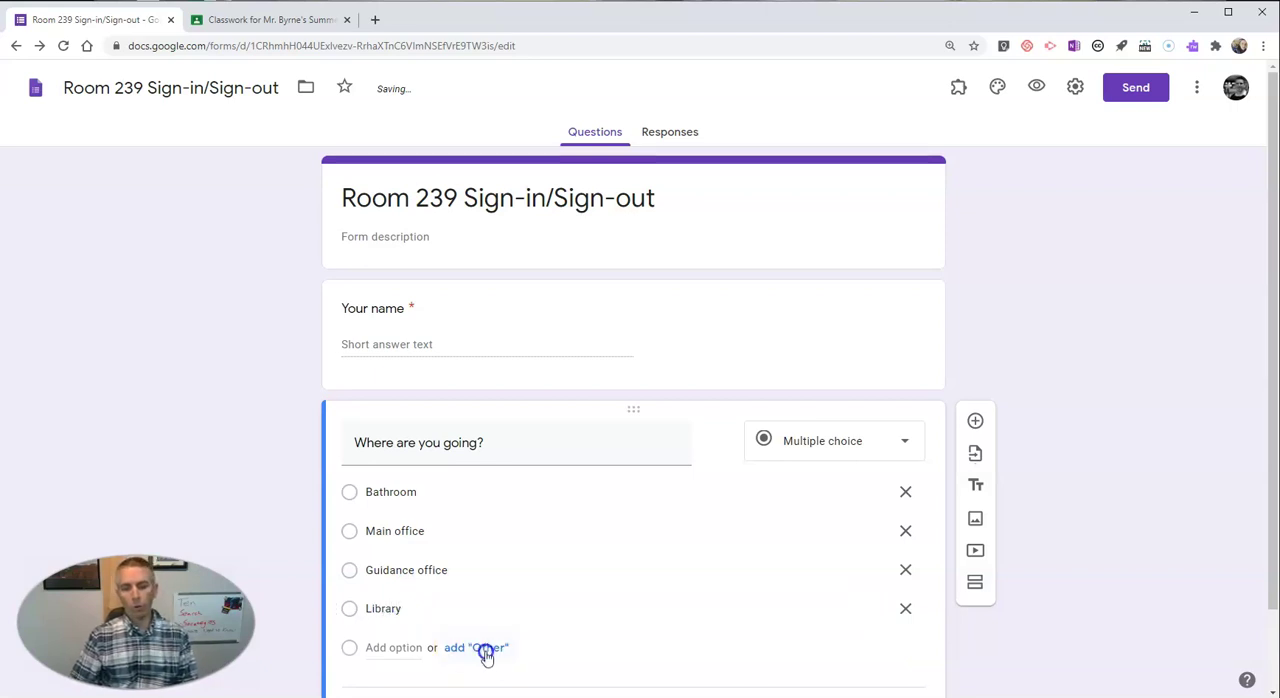
pyautogui.click(480, 648)
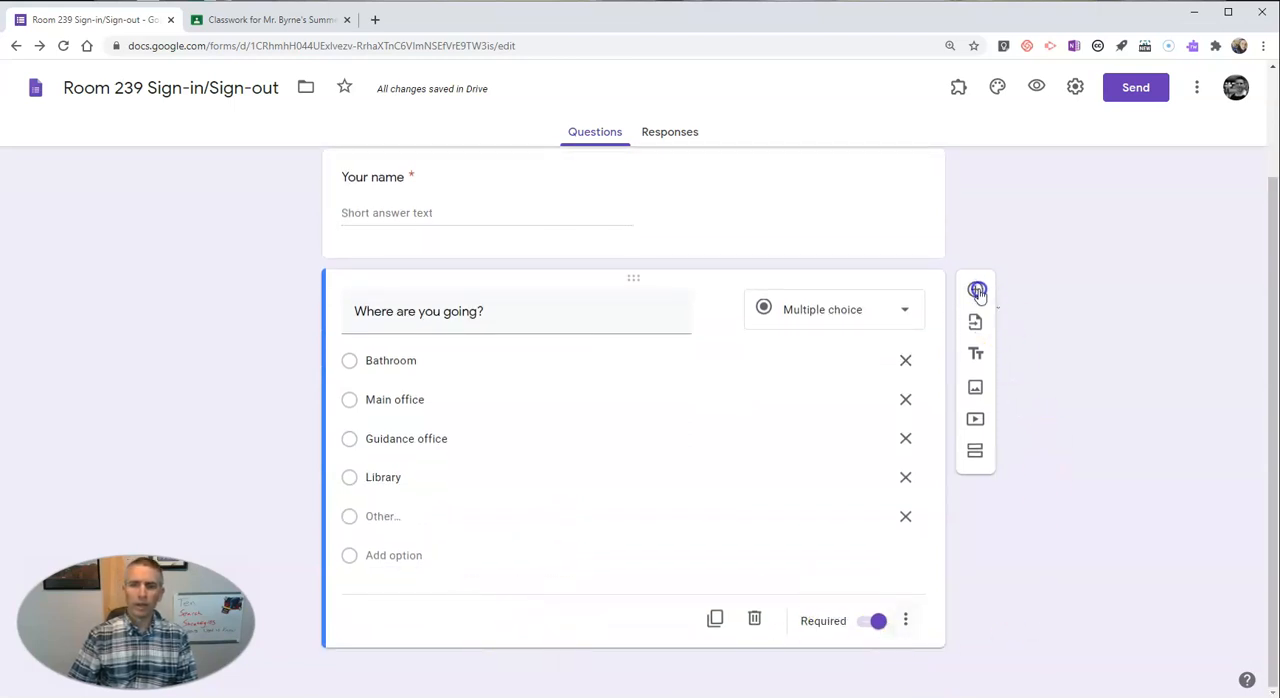
# Add a required Time question titled "Time you left"
pyautogui.click(976, 292)
pyautogui.write('Time you')
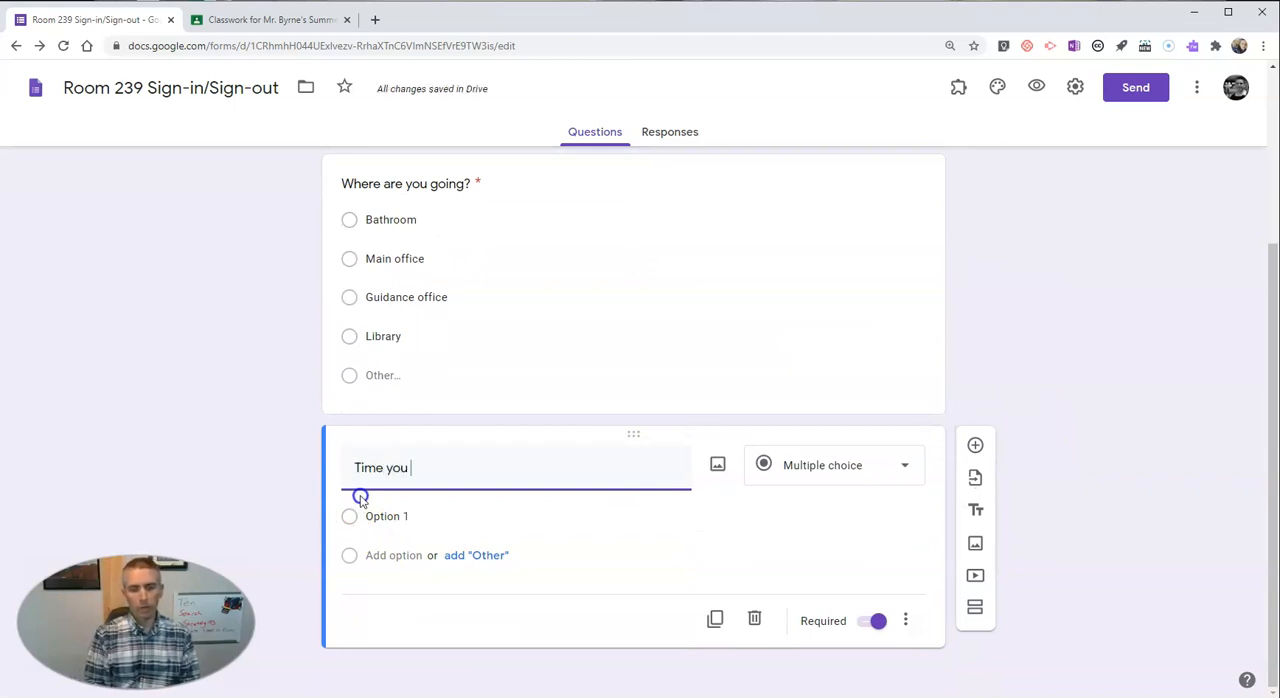
pyautogui.write('left')
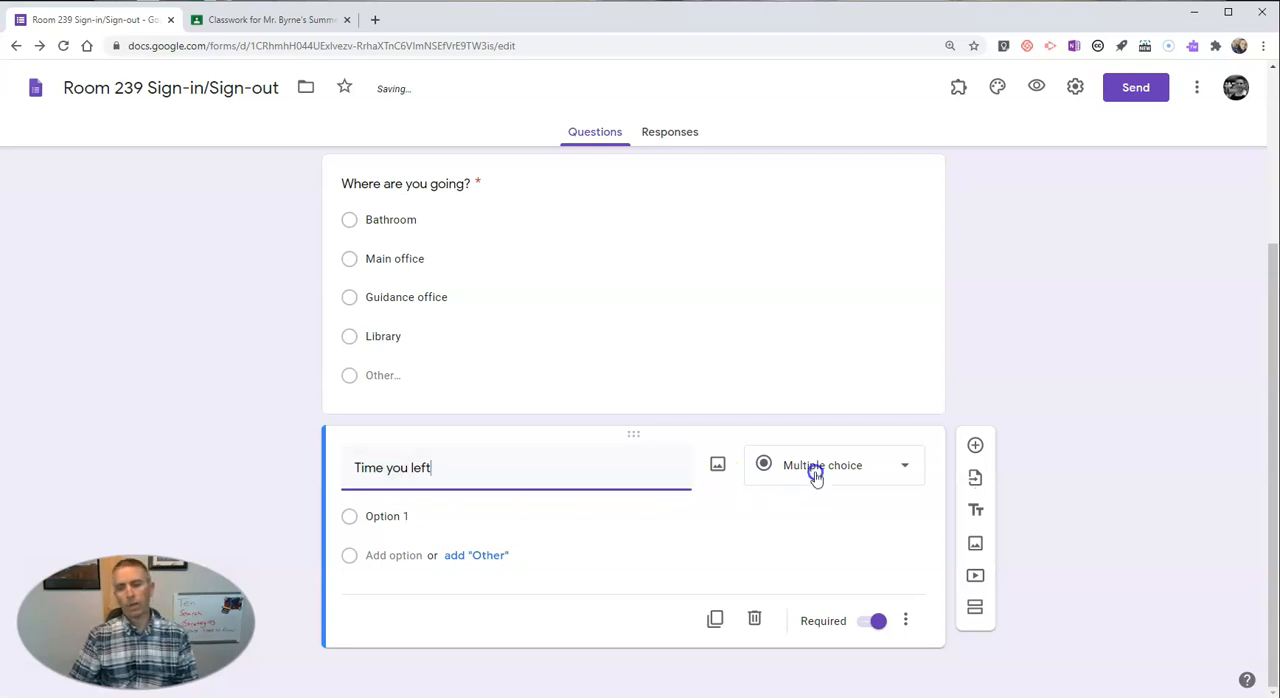
pyautogui.click(834, 464)
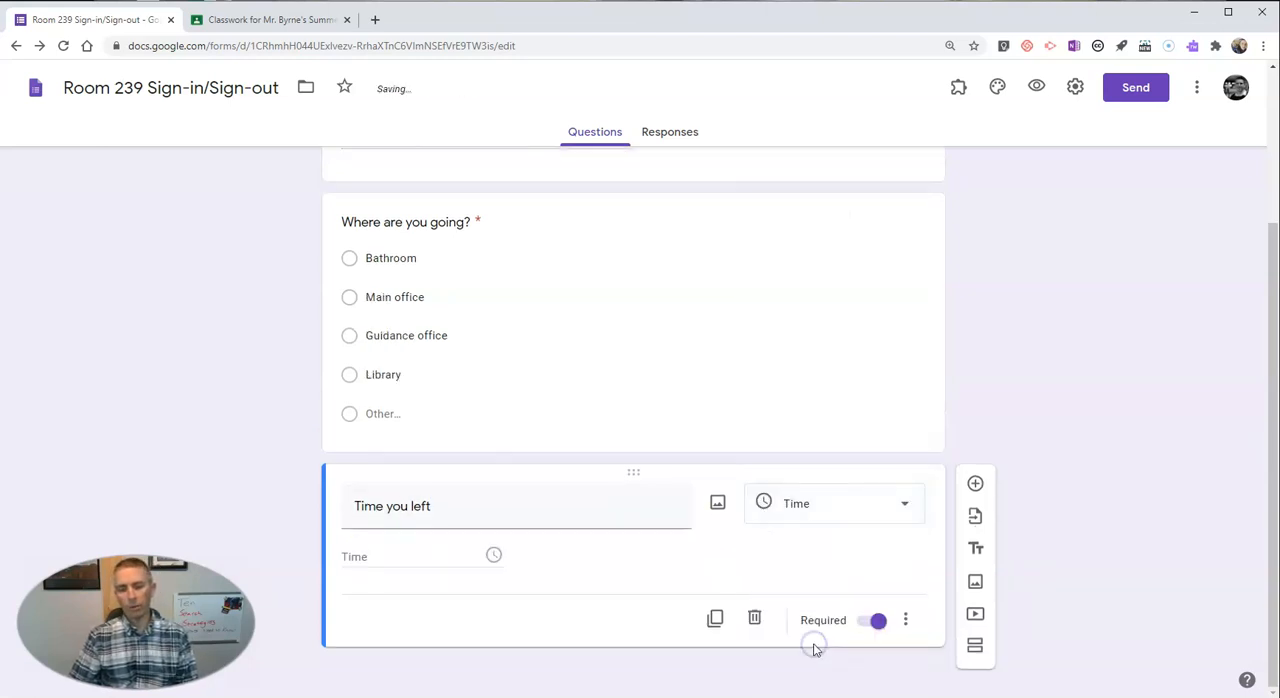
pyautogui.click(876, 620)
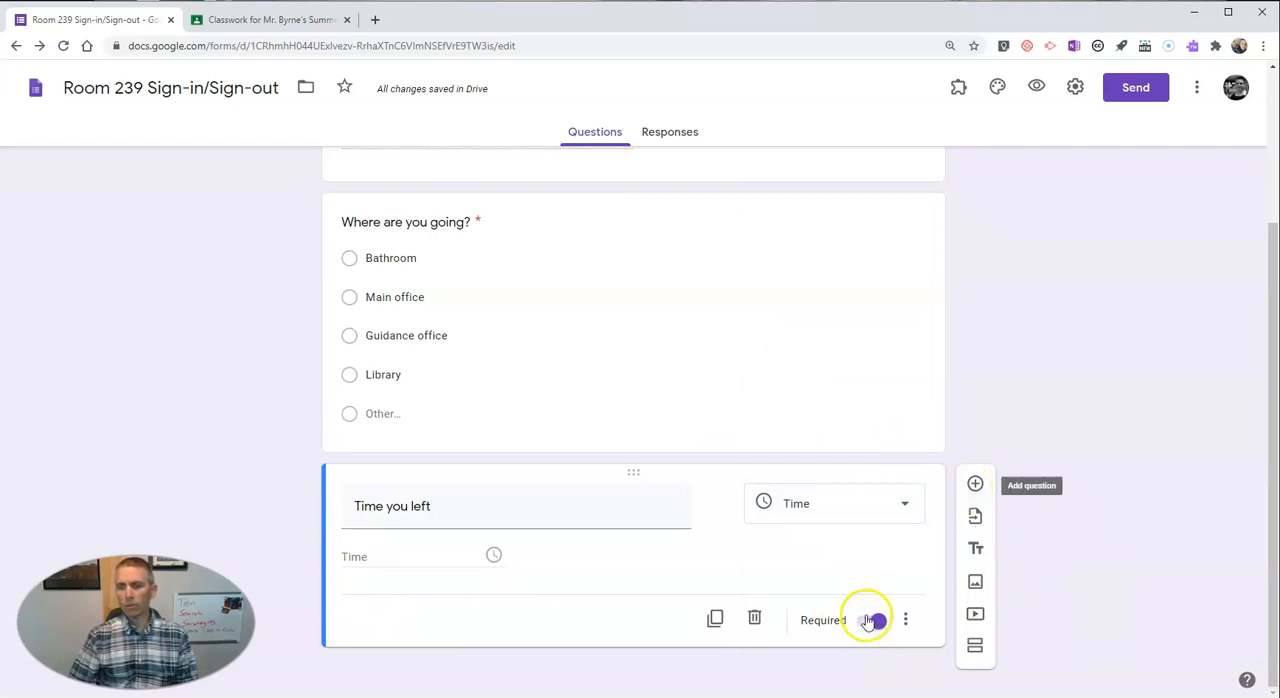
pyautogui.click(874, 620)
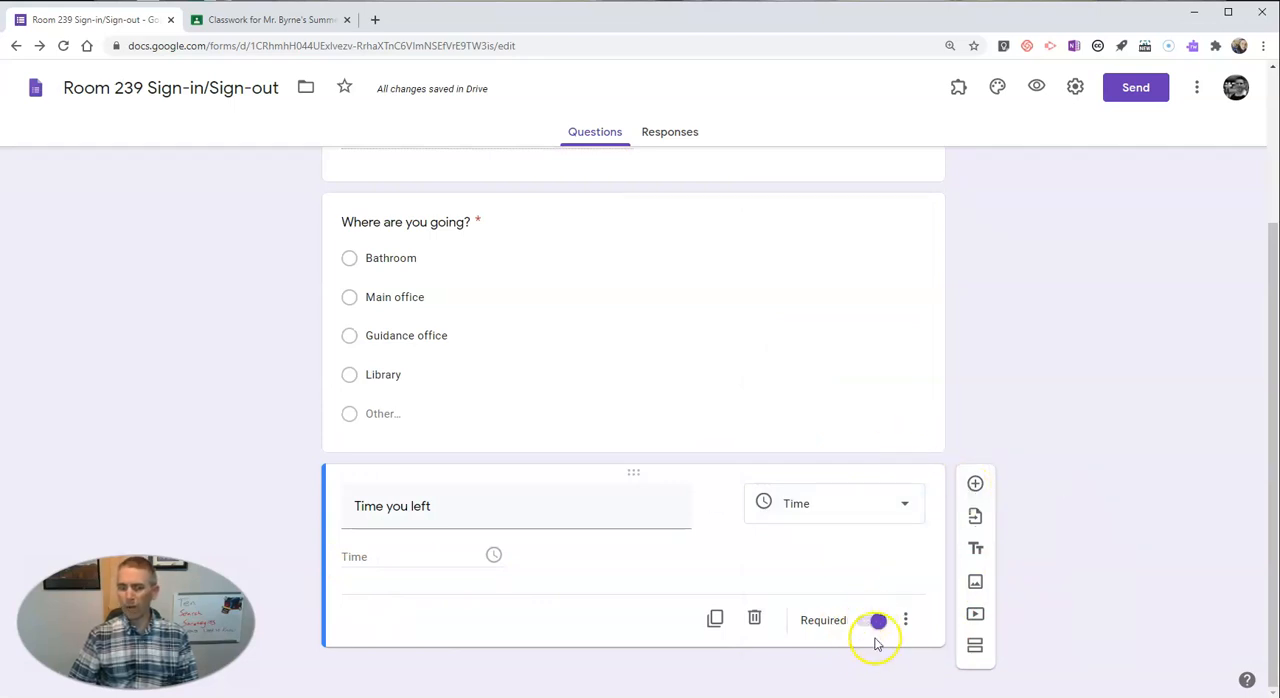
pyautogui.click(876, 620)
pyautogui.write('T')
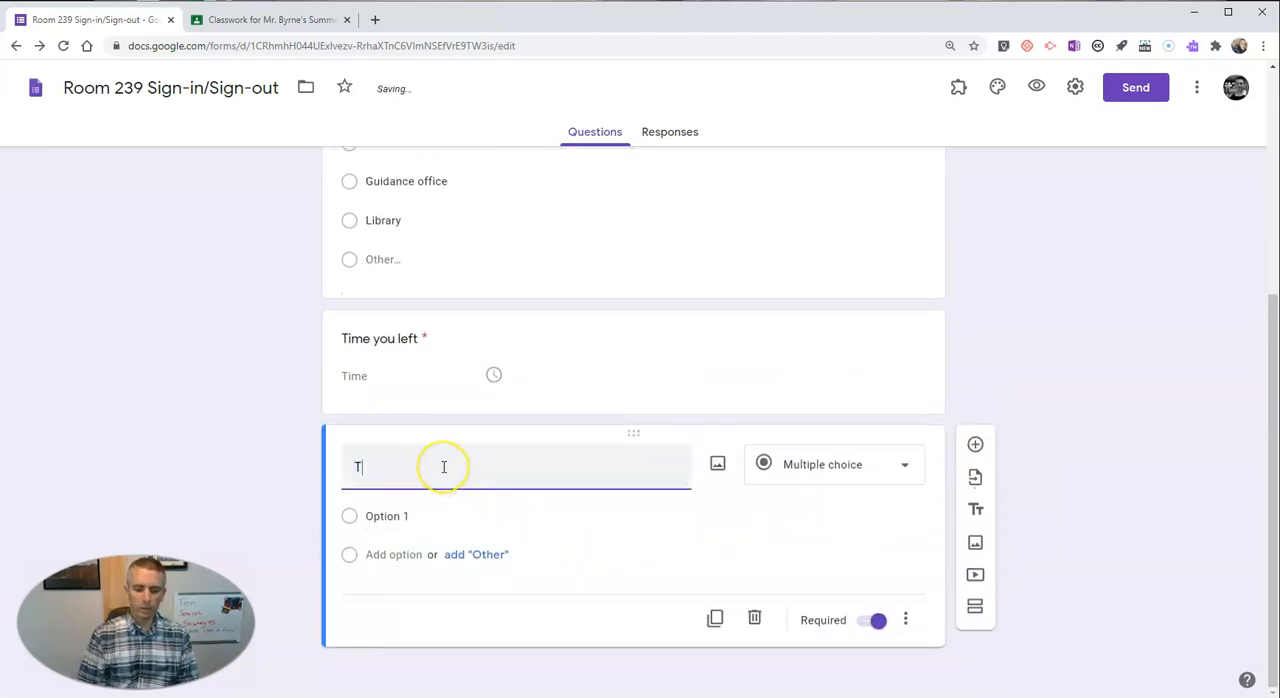
# Title the fourth question "Time you returned" and make it required
pyautogui.write('ime you returned')
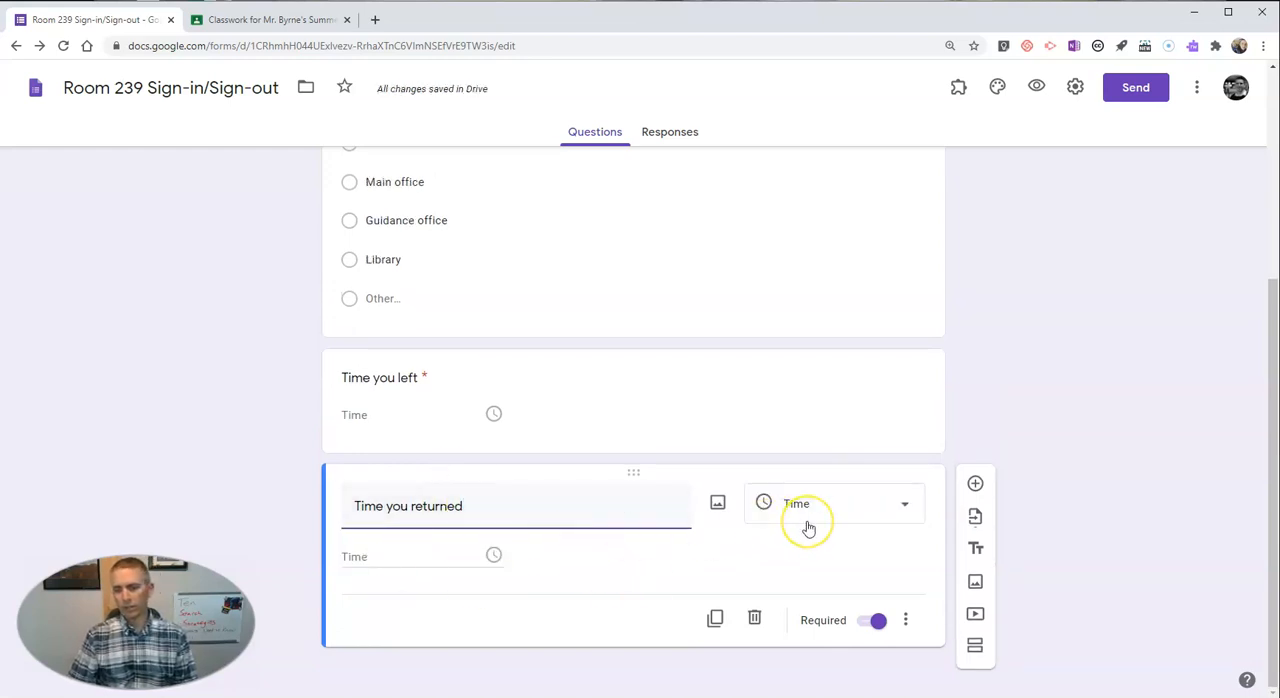
pyautogui.click(872, 620)
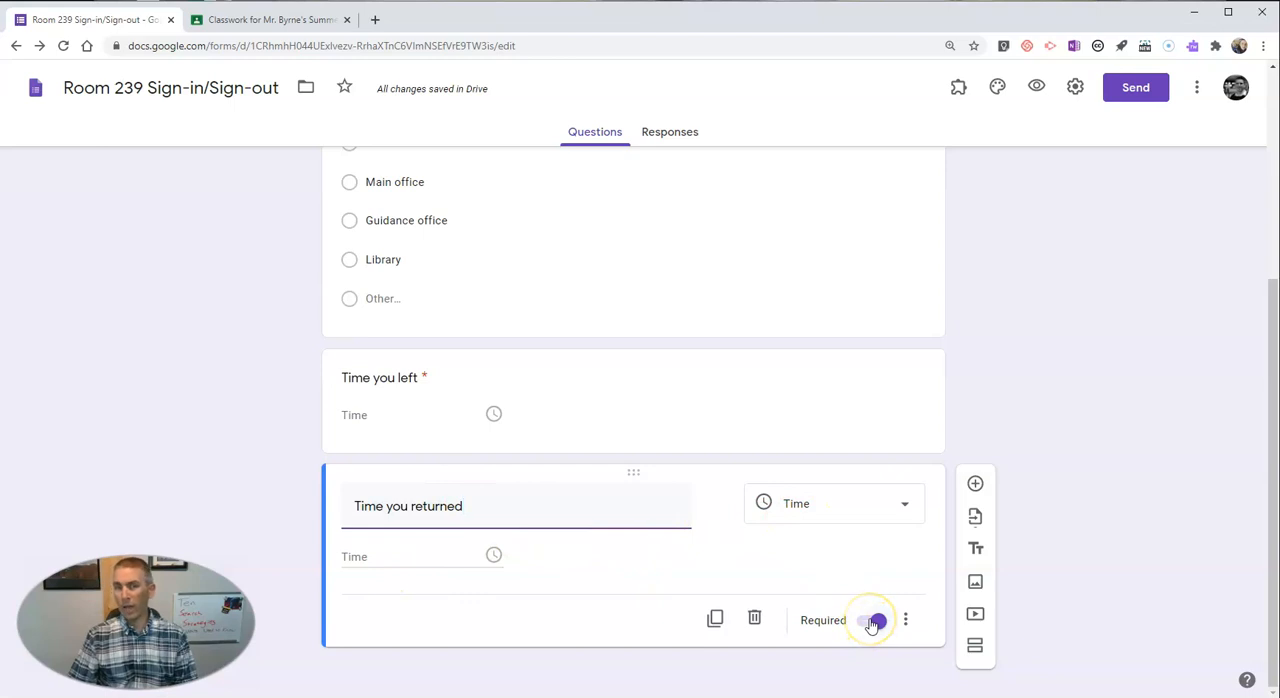
pyautogui.click(874, 620)
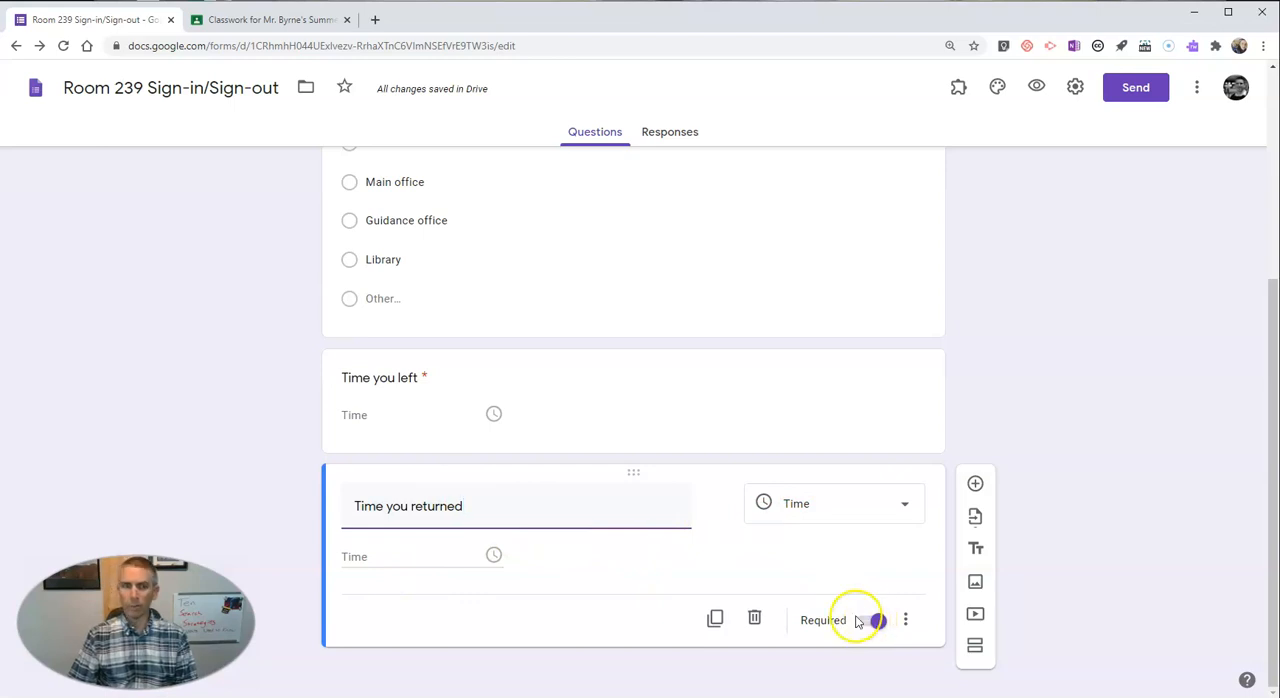
# Copy the form's shareable link from the Send dialog
pyautogui.click(878, 620)
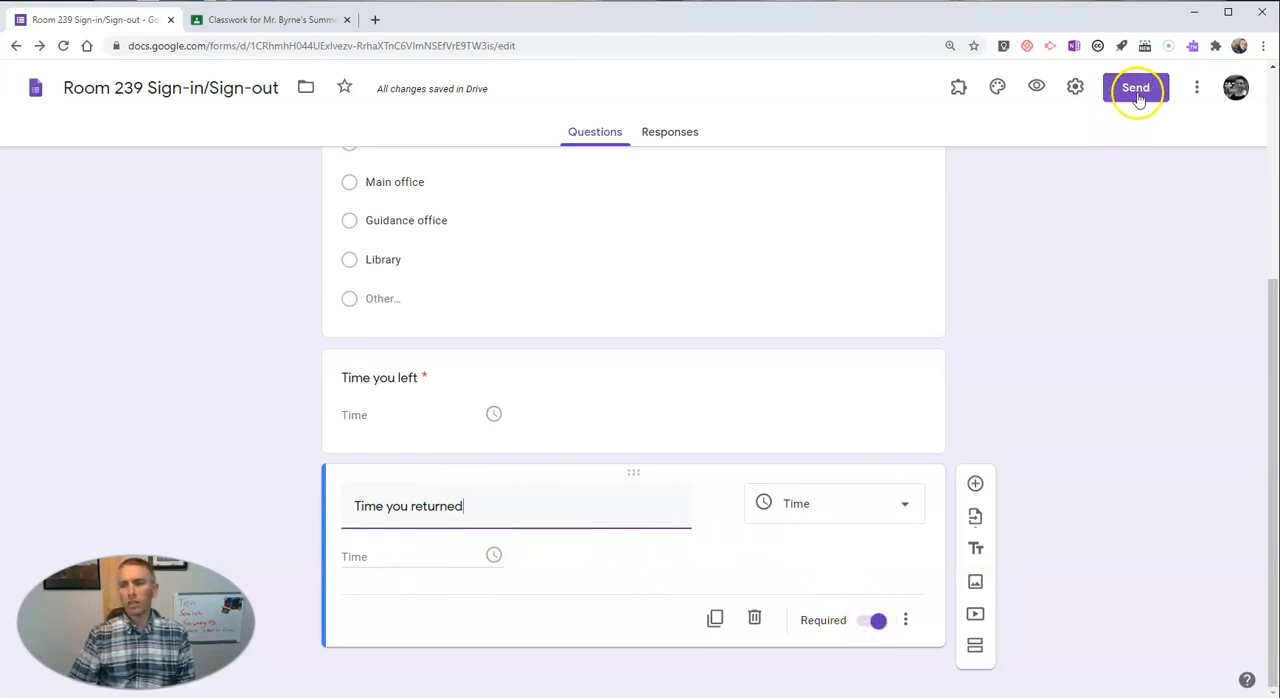
pyautogui.click(1136, 88)
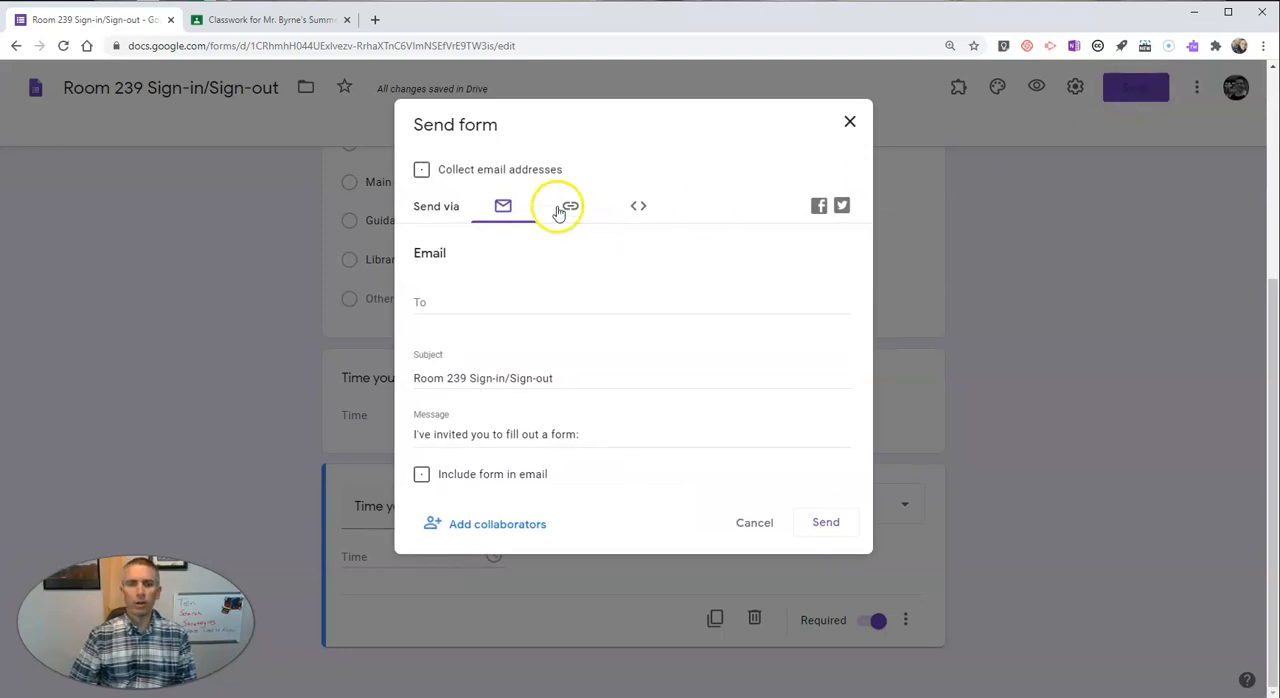
pyautogui.click(570, 206)
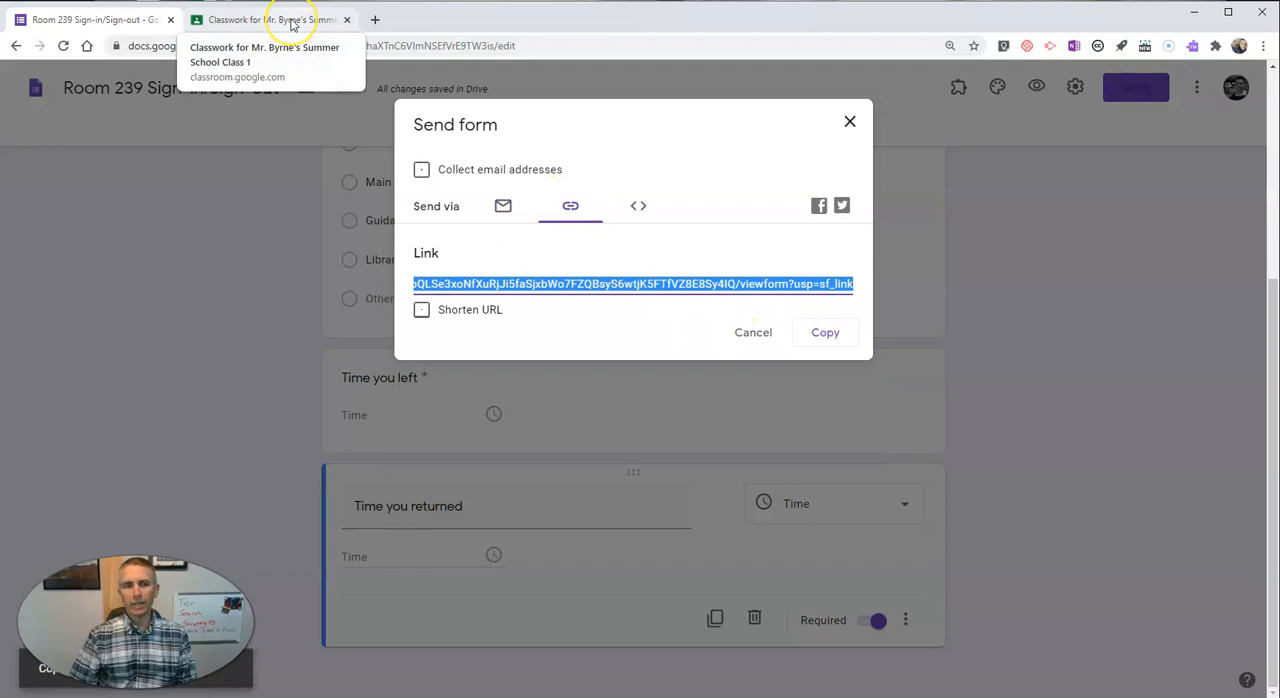
# Switch to the Classroom Classwork page and bring up the Create choices
pyautogui.click(290, 18)
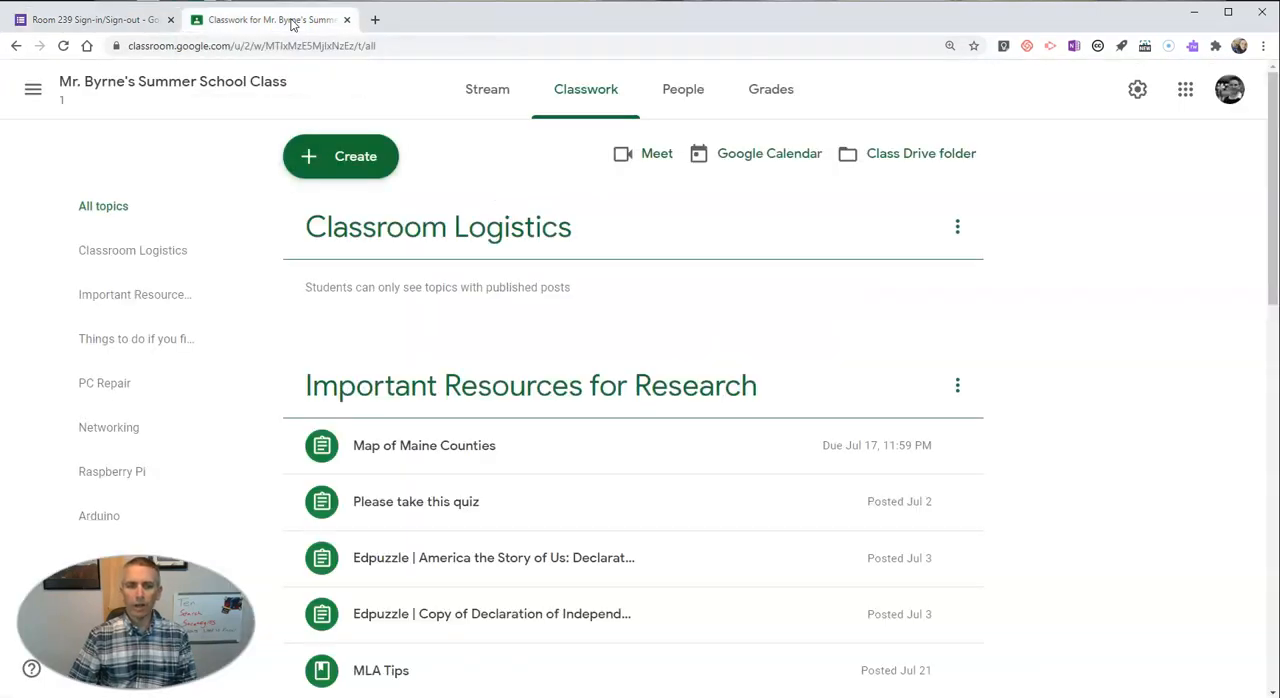
pyautogui.moveTo(428, 136)
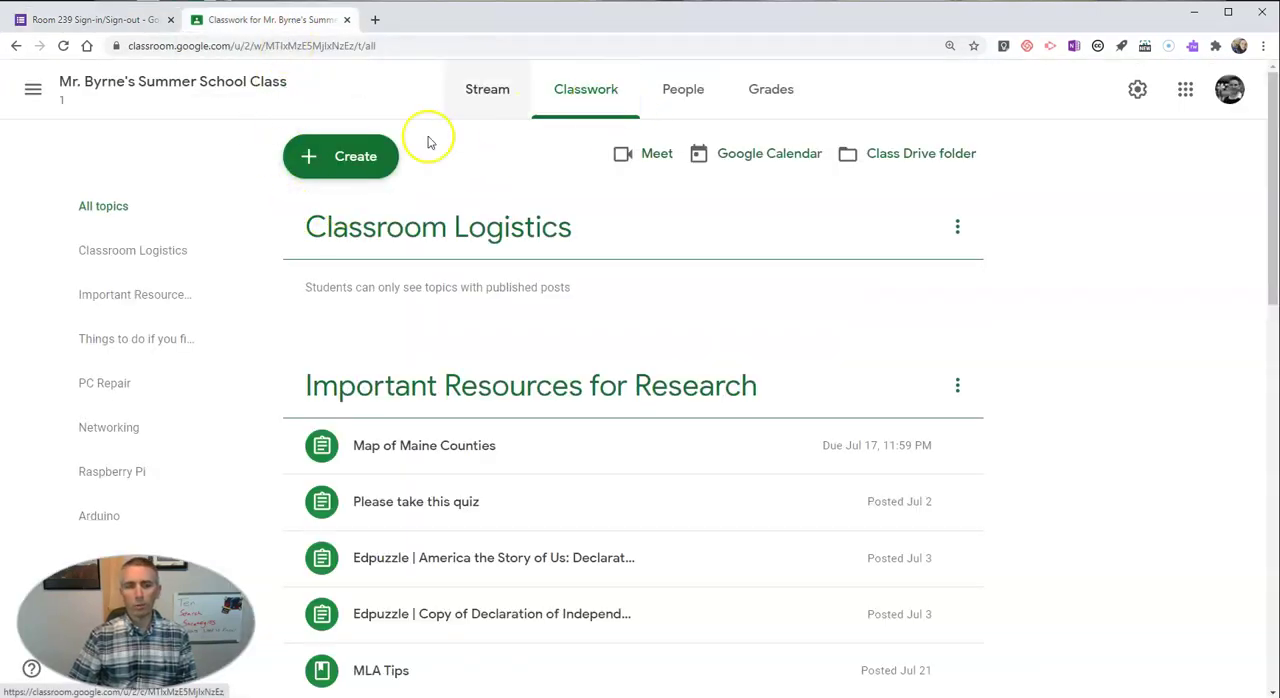
pyautogui.click(340, 156)
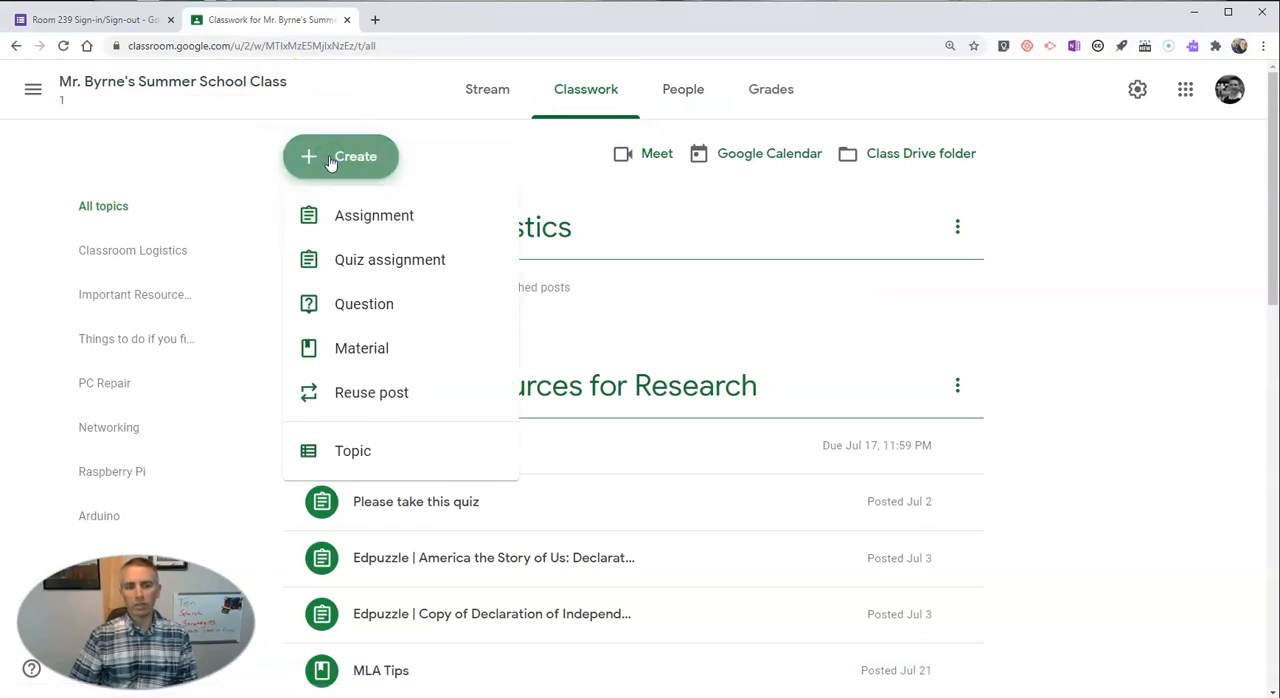
# Start a Material post titled "Sign-out/ Sign-in Sheet"
pyautogui.click(362, 348)
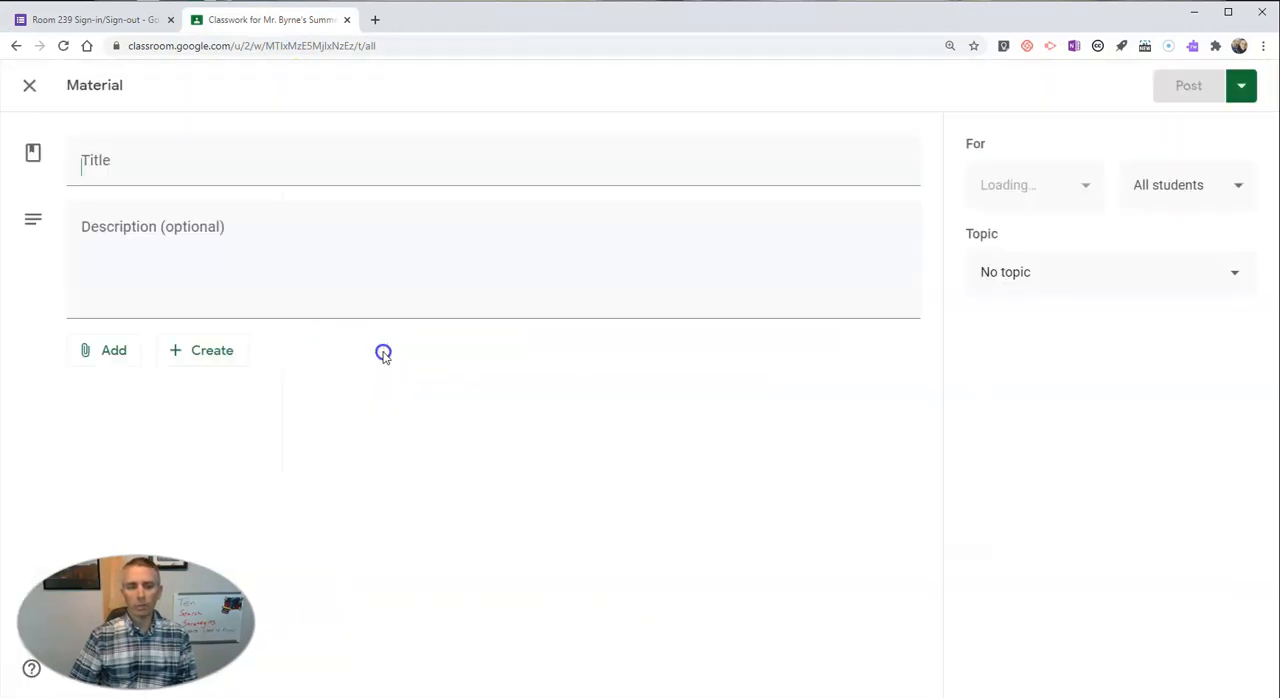
pyautogui.write('Sign')
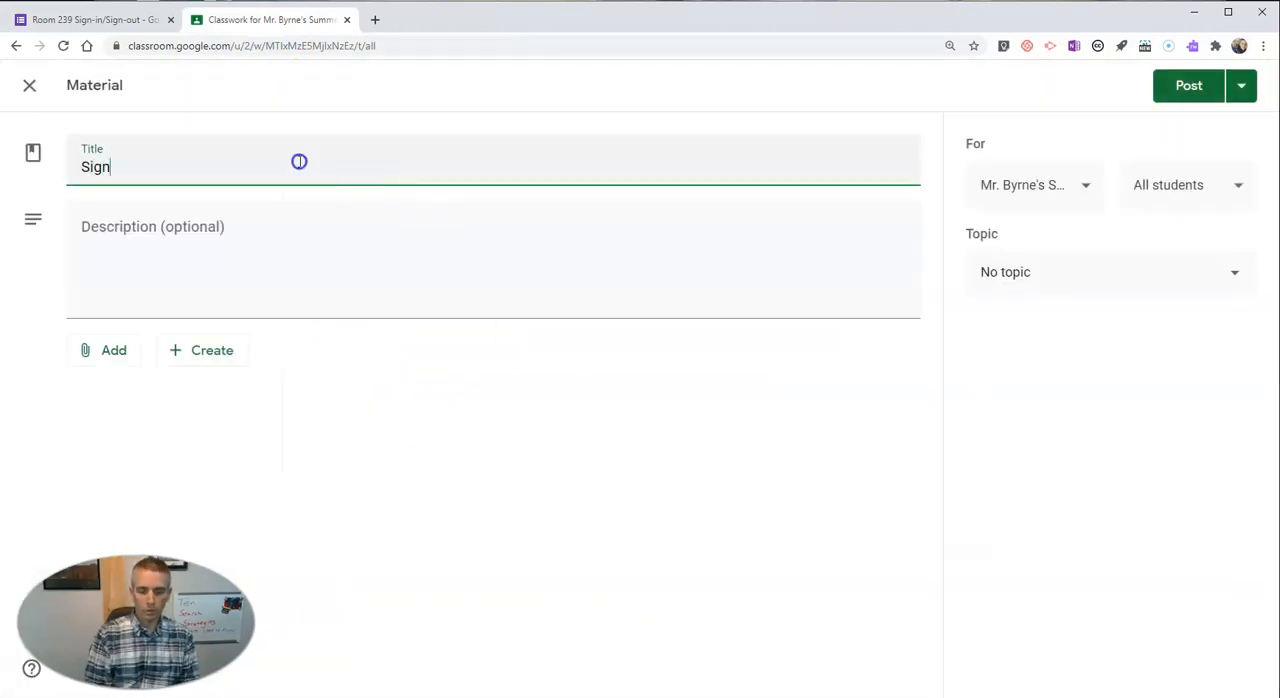
pyautogui.write('-out')
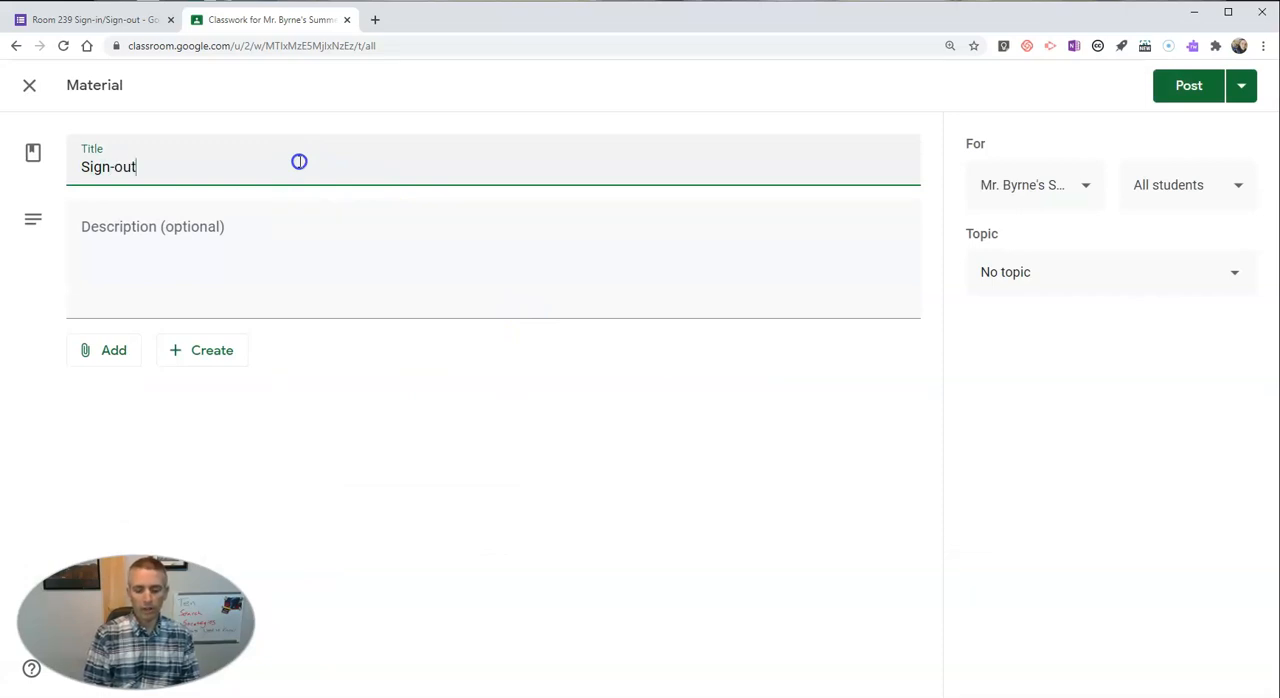
pyautogui.write('/ Sign-in Sheet')
pyautogui.click(492, 258)
pyautogui.write('C')
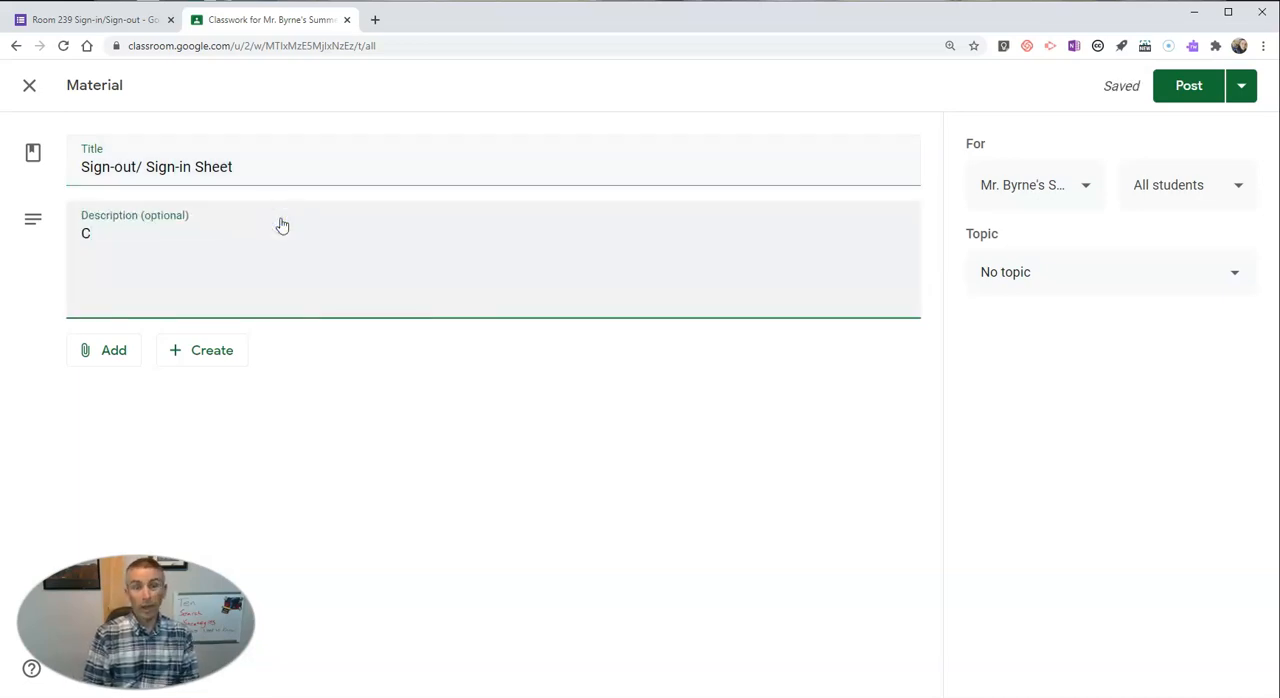
# Describe it as "Complete this form when you leave the classroom."
pyautogui.write('omplete this form wen you')
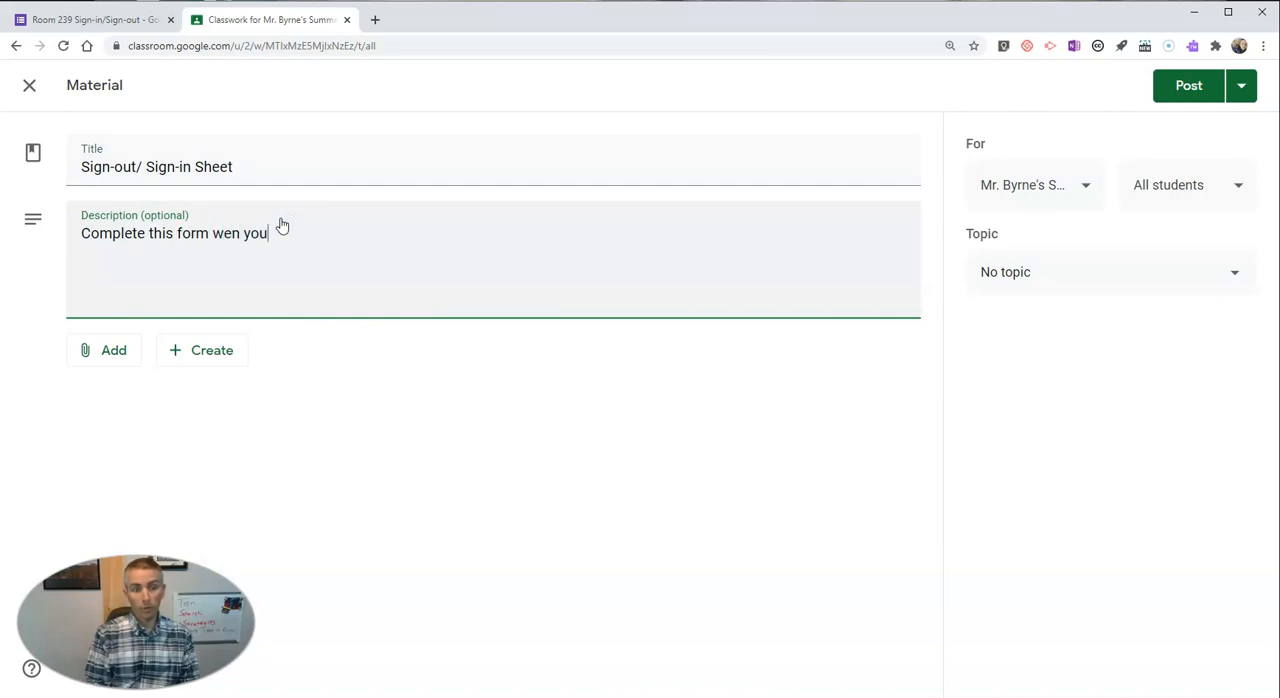
pyautogui.write('when')
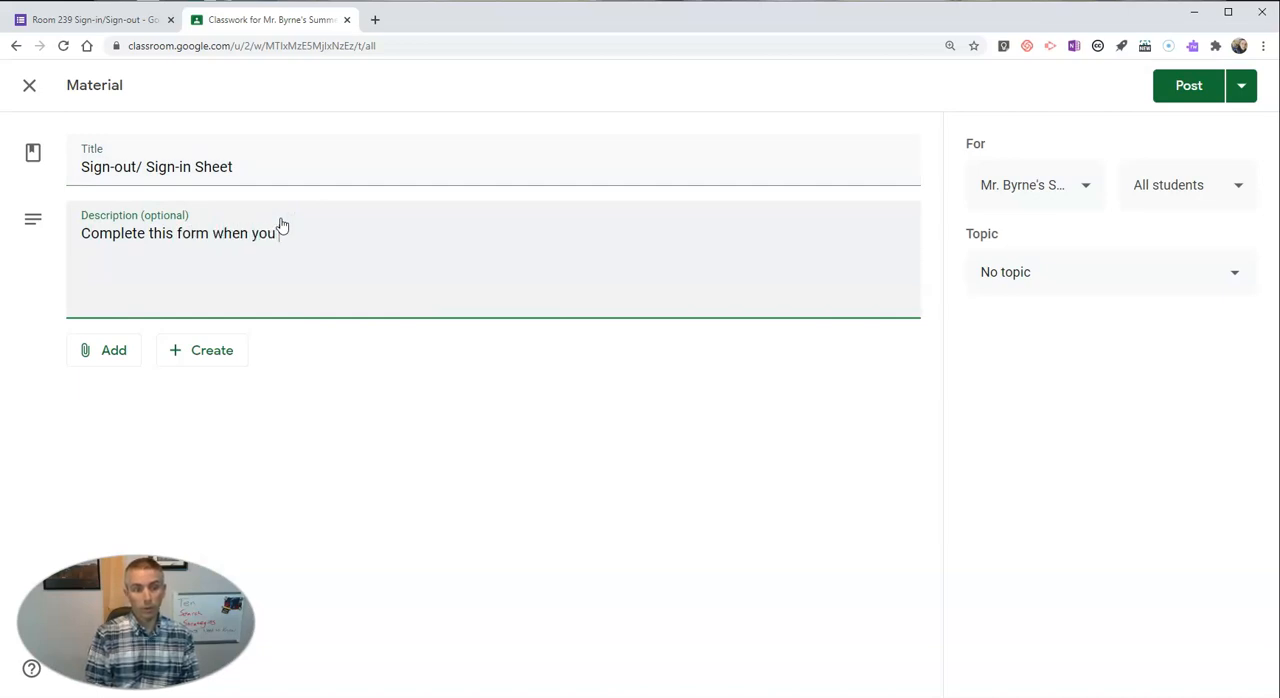
pyautogui.write('leave the cl')
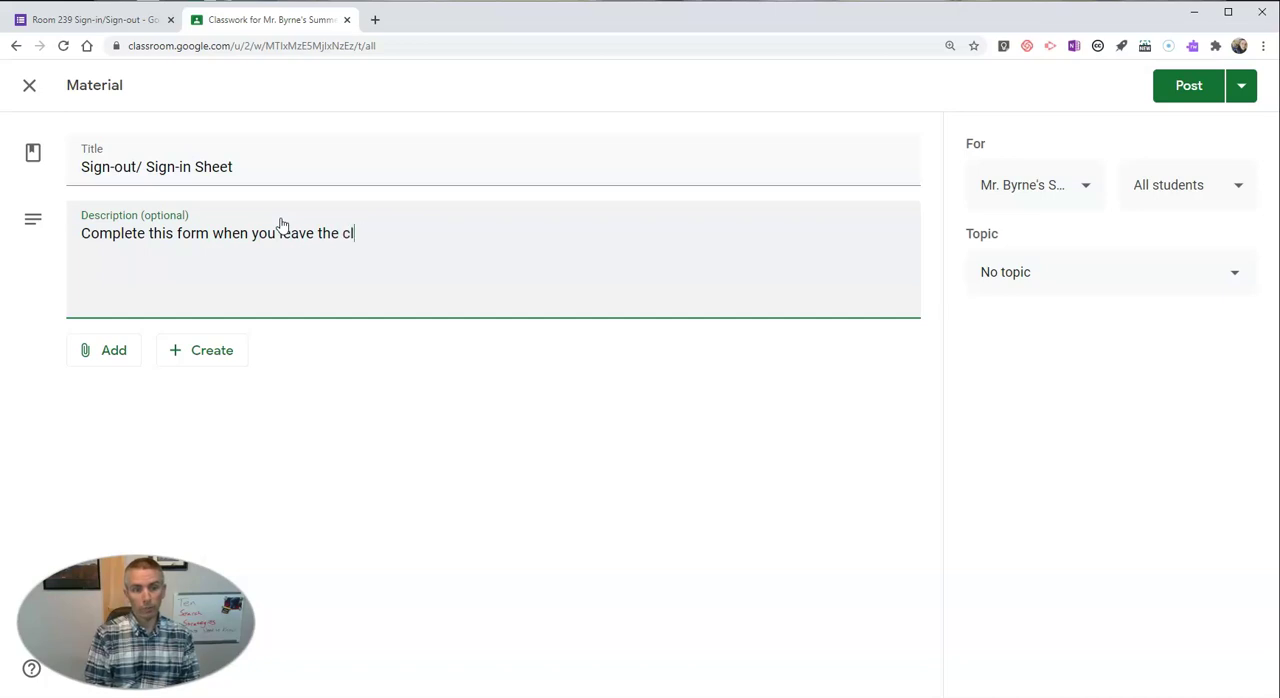
pyautogui.write('assroom.')
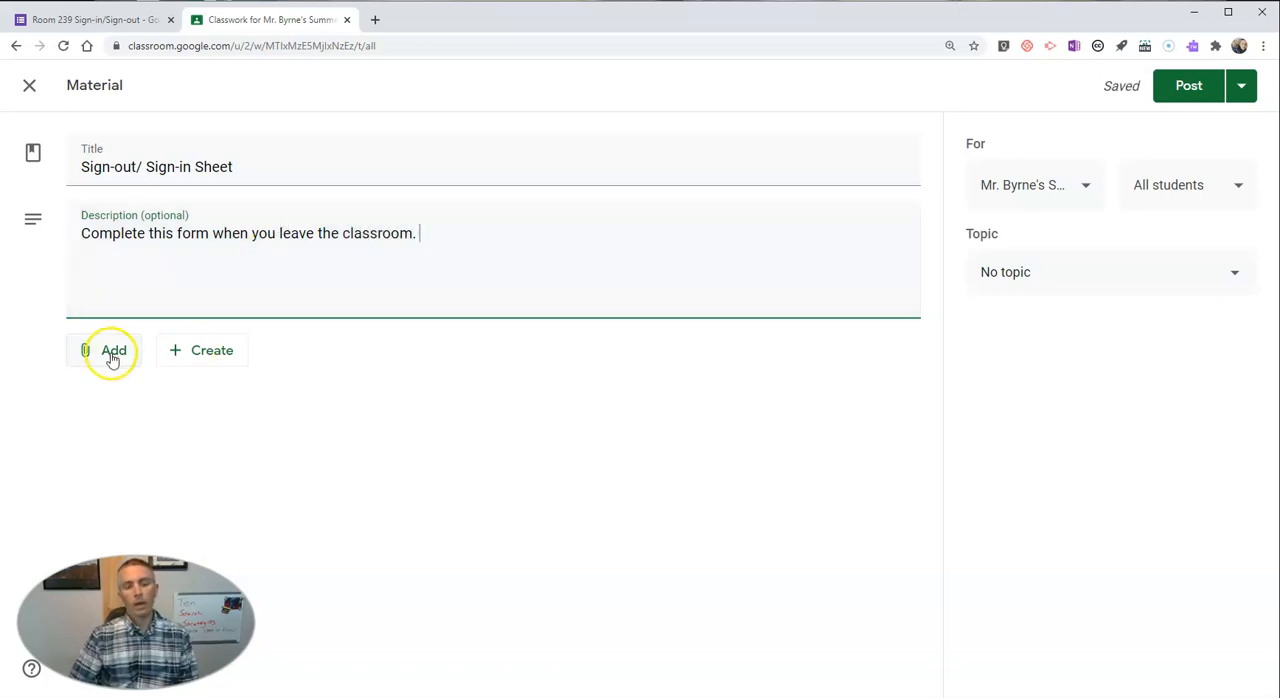
# Attach the copied form URL as a link to the material
pyautogui.click(104, 350)
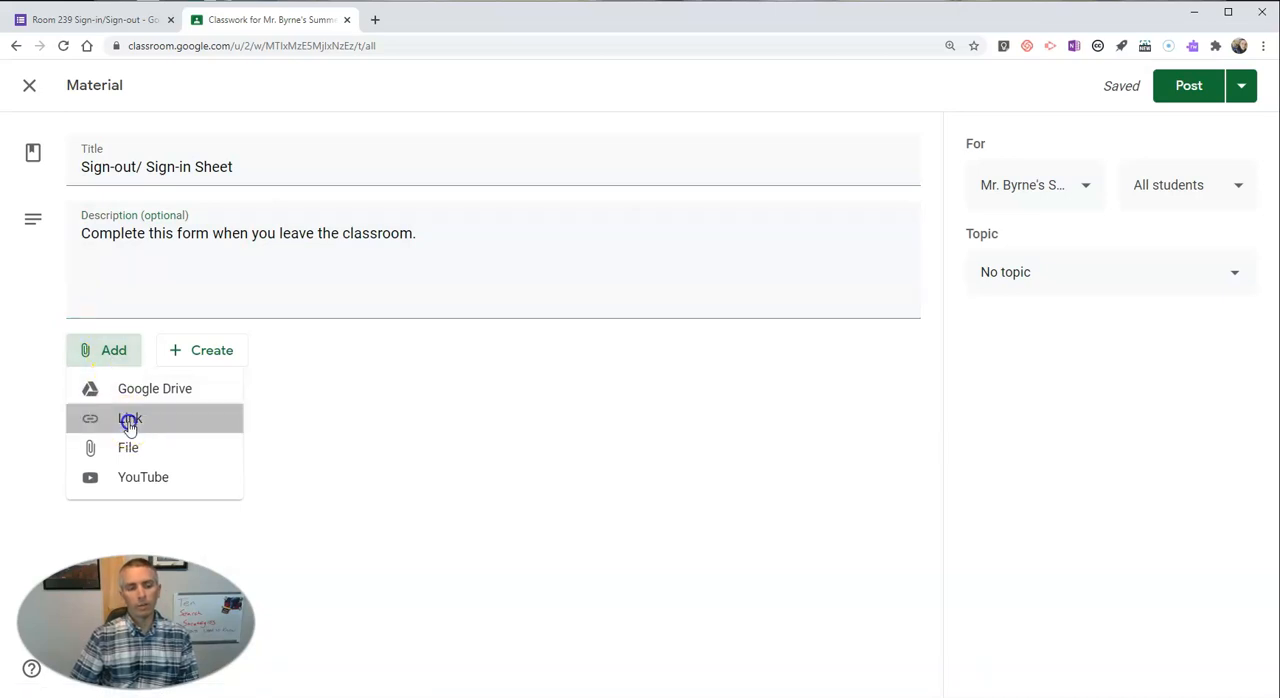
pyautogui.click(128, 420)
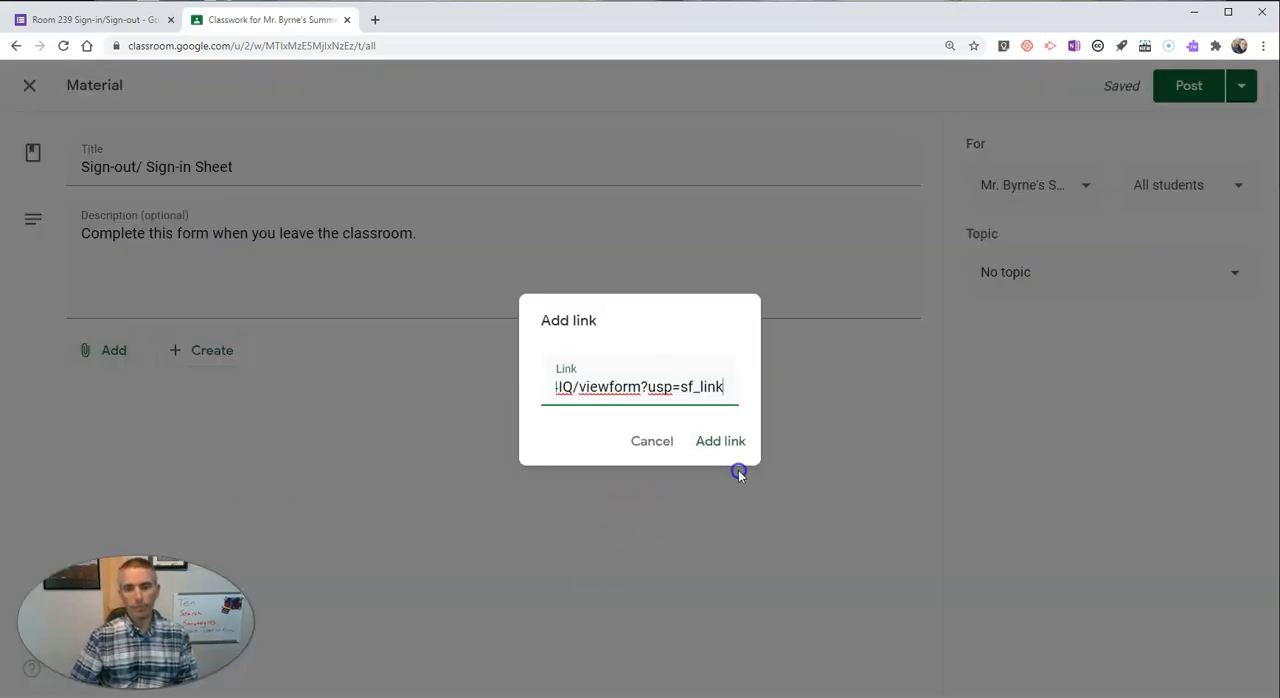
pyautogui.click(720, 440)
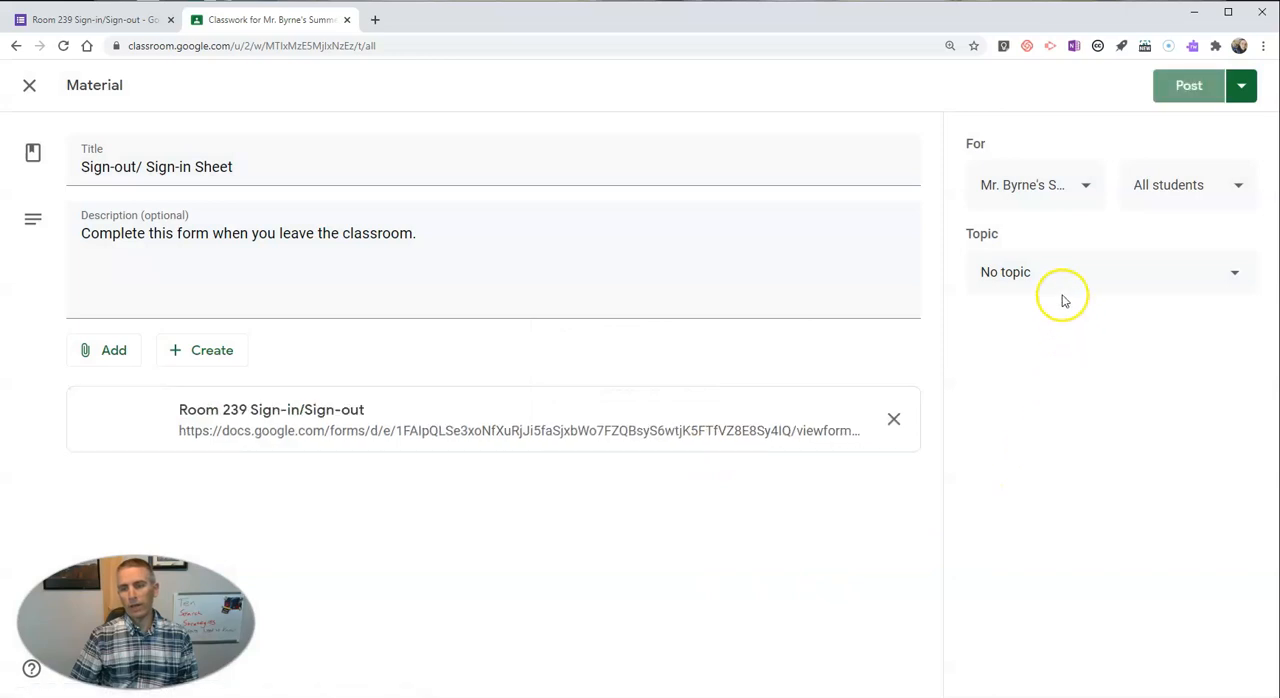
# File the material under the Classroom Logistics topic and post it to the class
pyautogui.click(1110, 272)
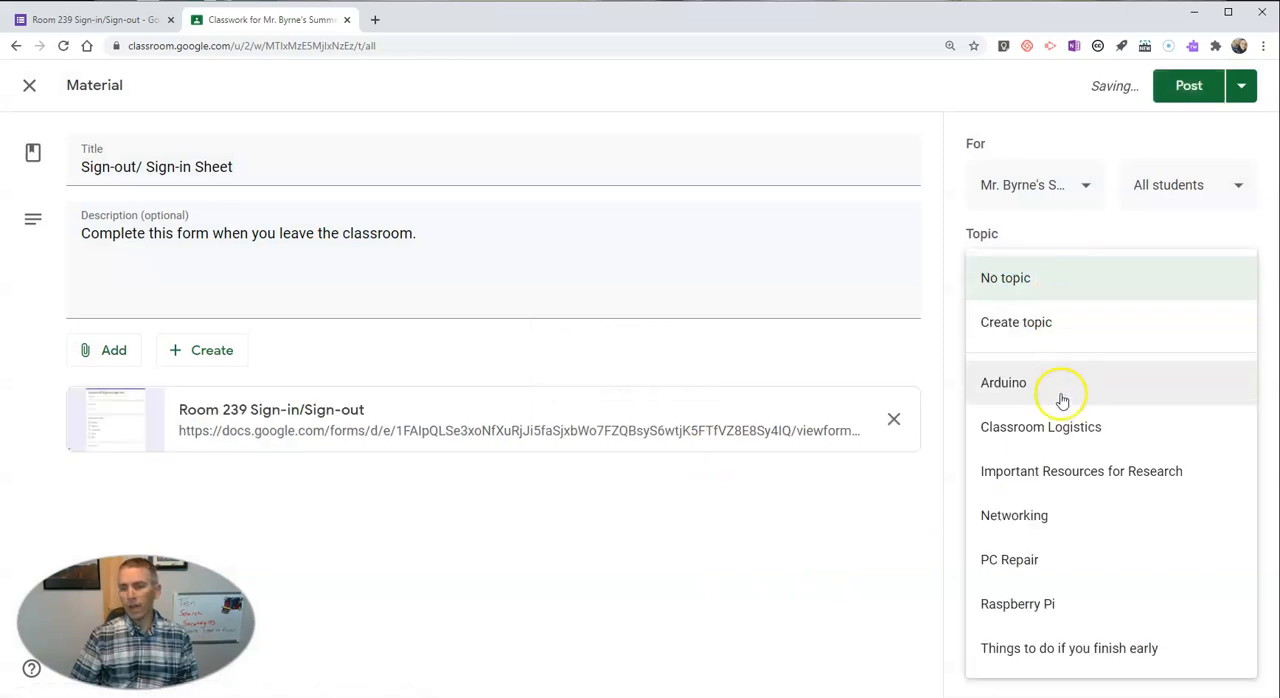
pyautogui.click(1040, 428)
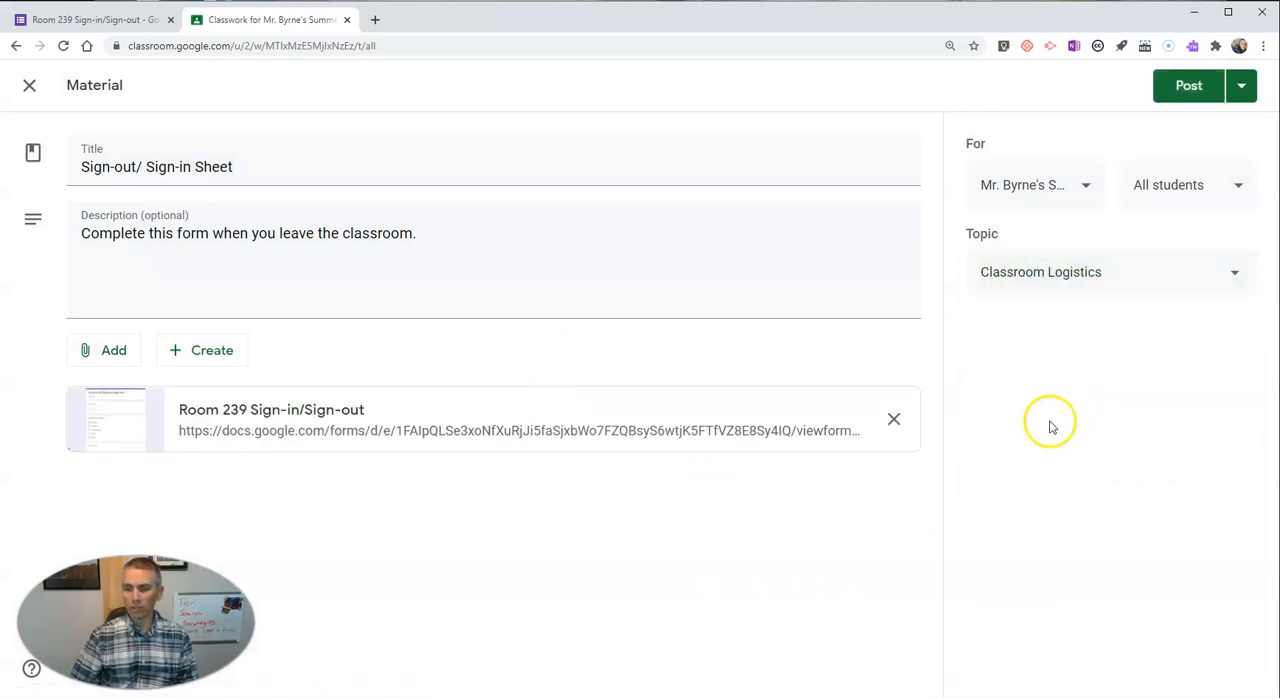
pyautogui.click(1188, 86)
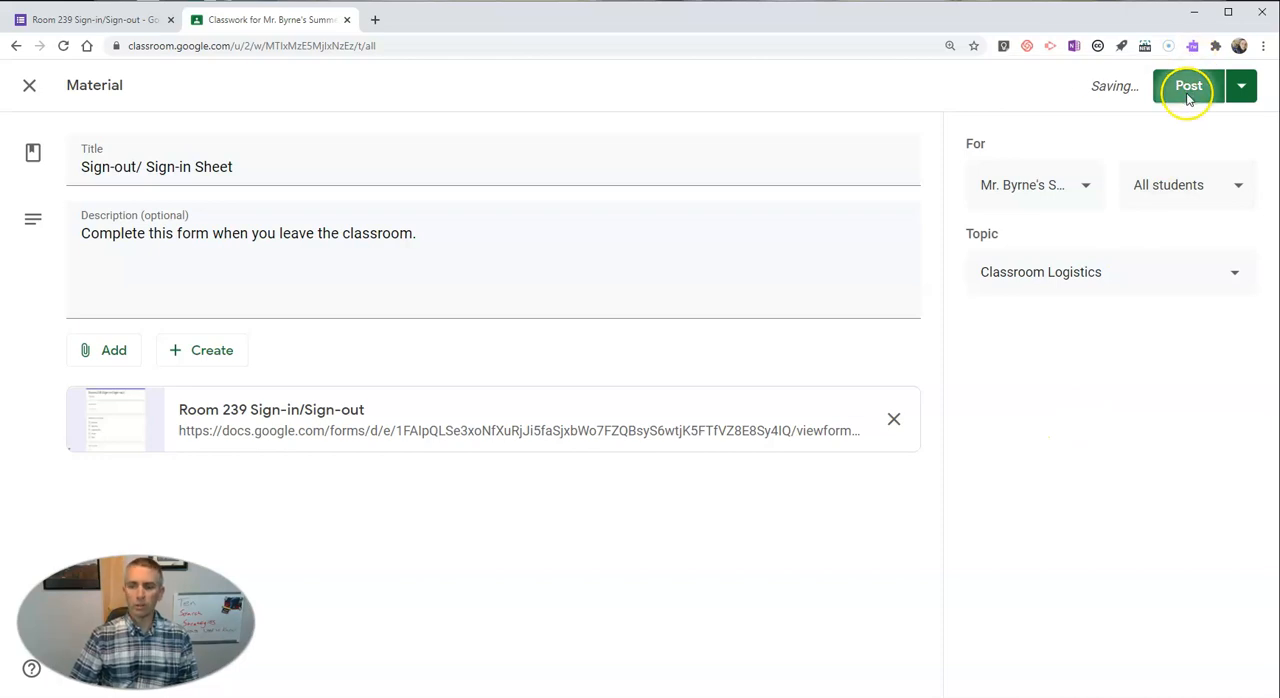
pyautogui.click(1184, 86)
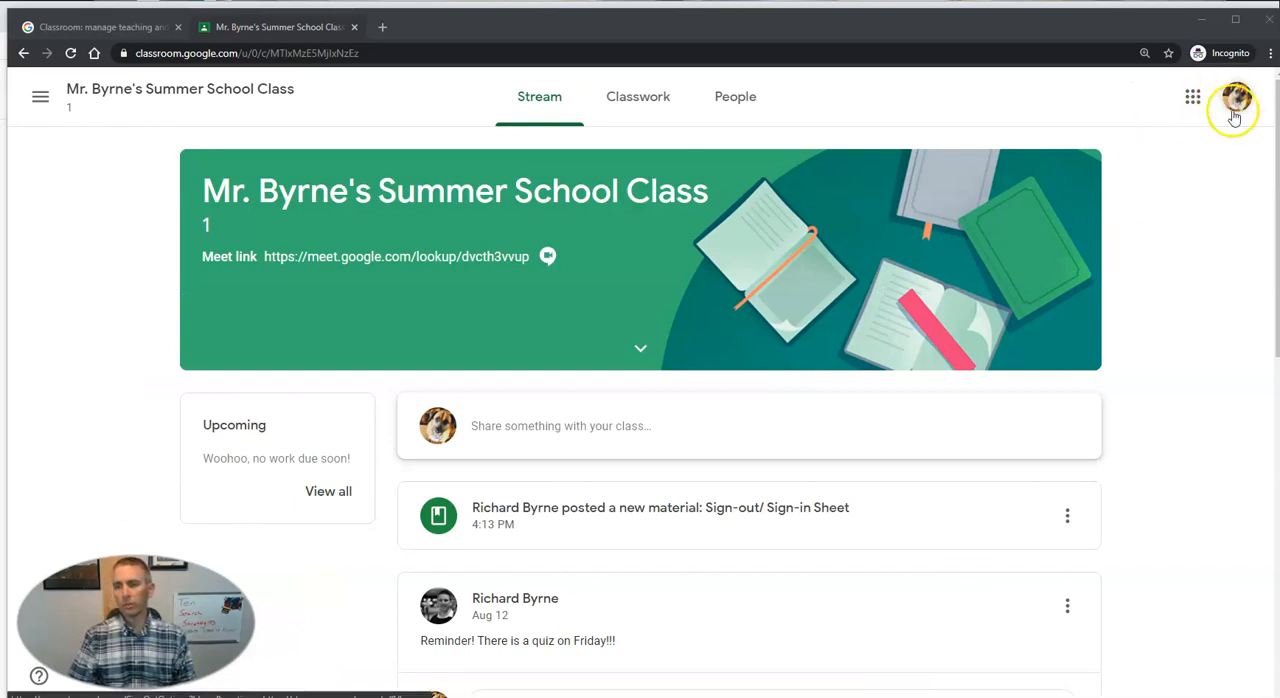
pyautogui.moveTo(846, 452)
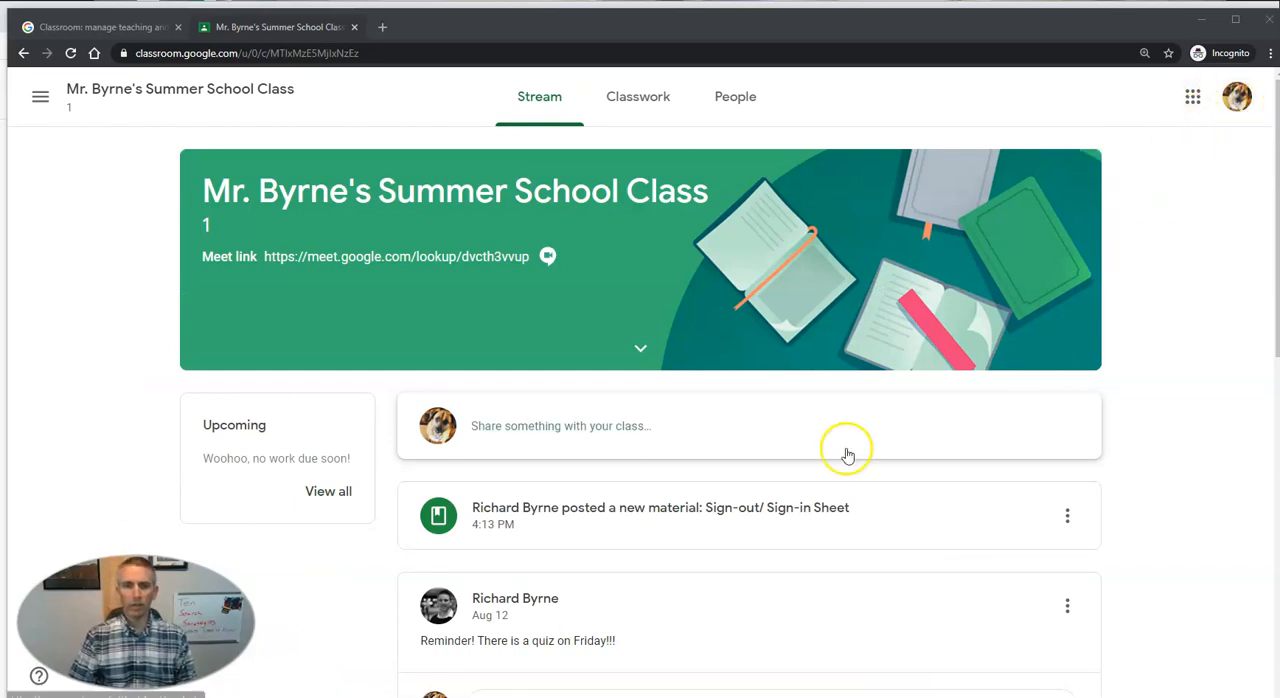
# As a student, view the Classwork page listing the Sign-out/ Sign-in Sheet
pyautogui.click(638, 96)
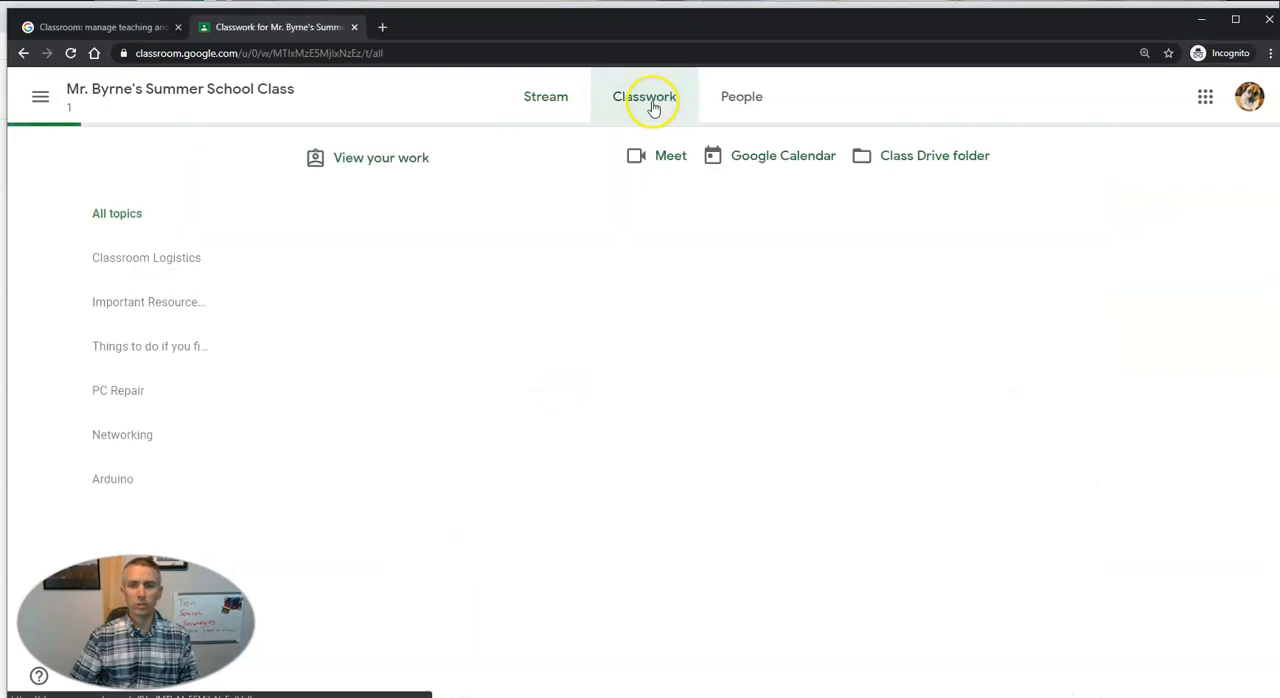
pyautogui.click(644, 96)
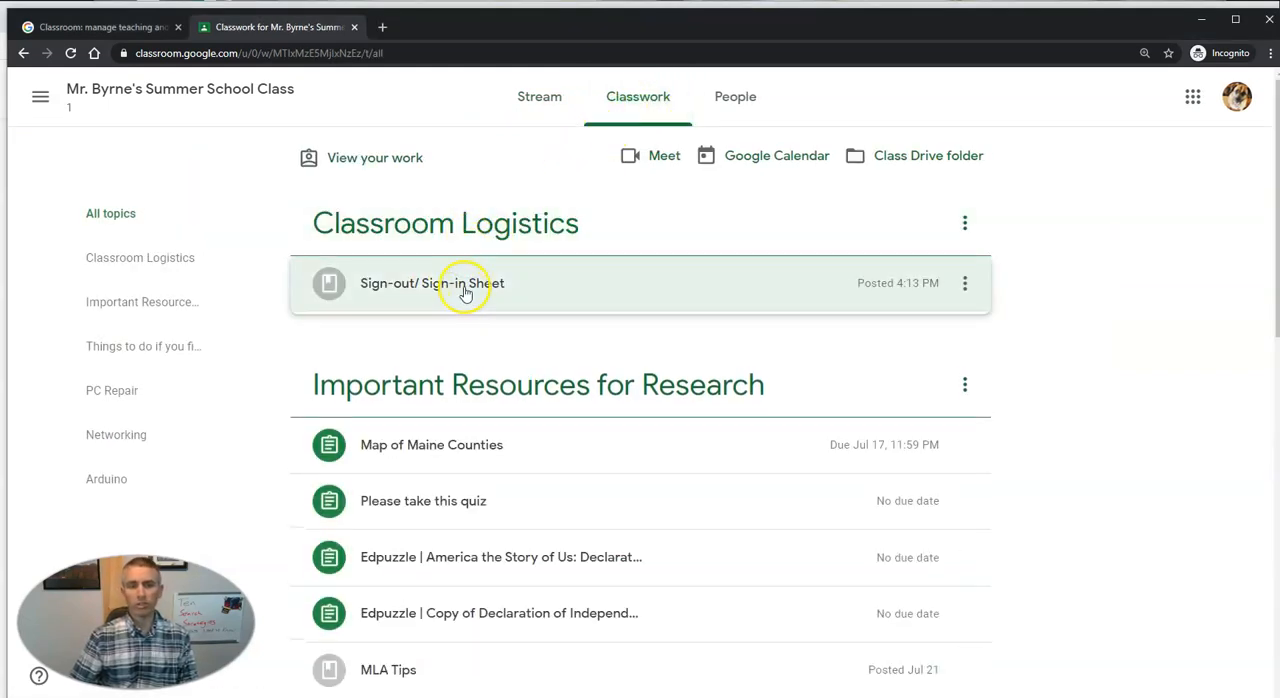
# Open the Sign-out/ Sign-in Sheet form and enter the name Mason
pyautogui.click(462, 284)
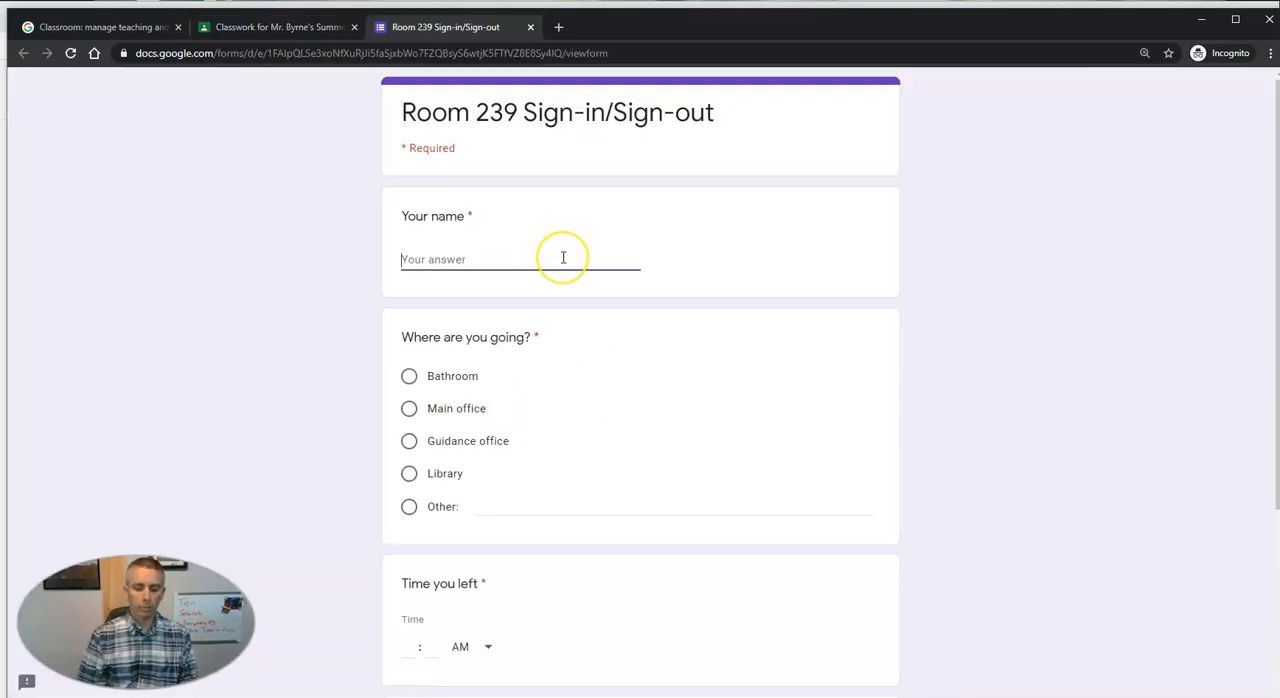
pyautogui.write('Mason')
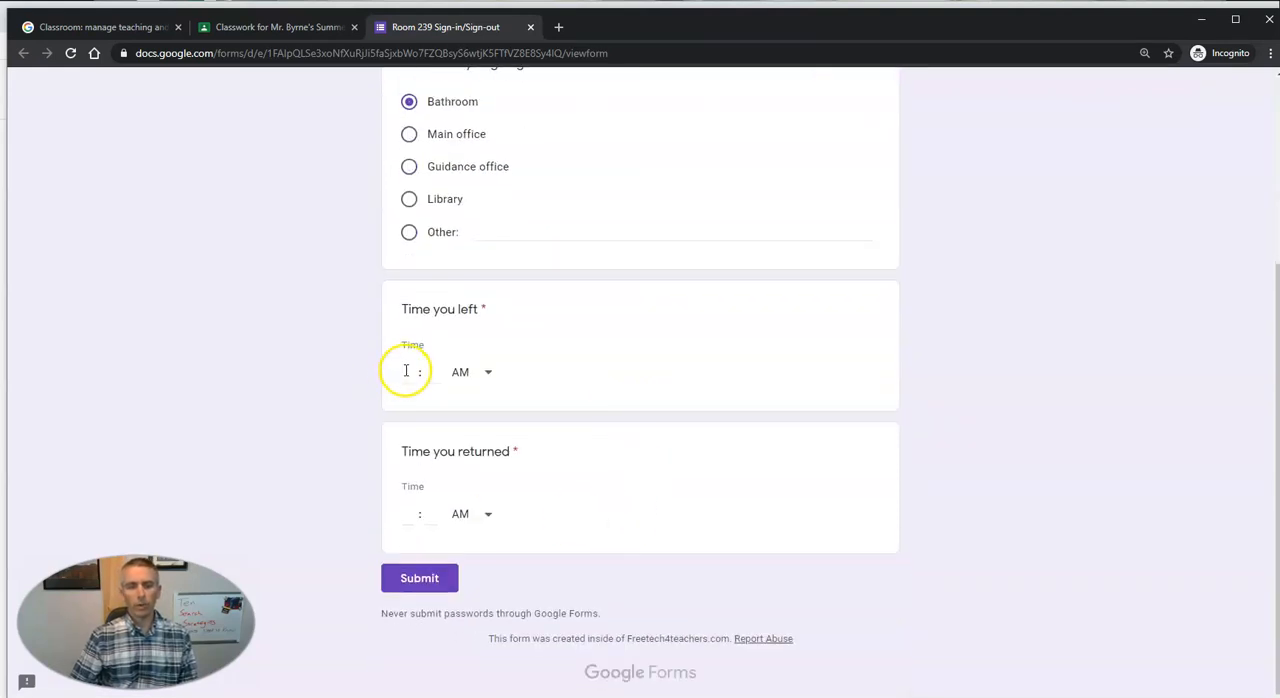
# Pick Bathroom, set time left to 04:15 PM and time returned to 04:20 PM
pyautogui.click(404, 372)
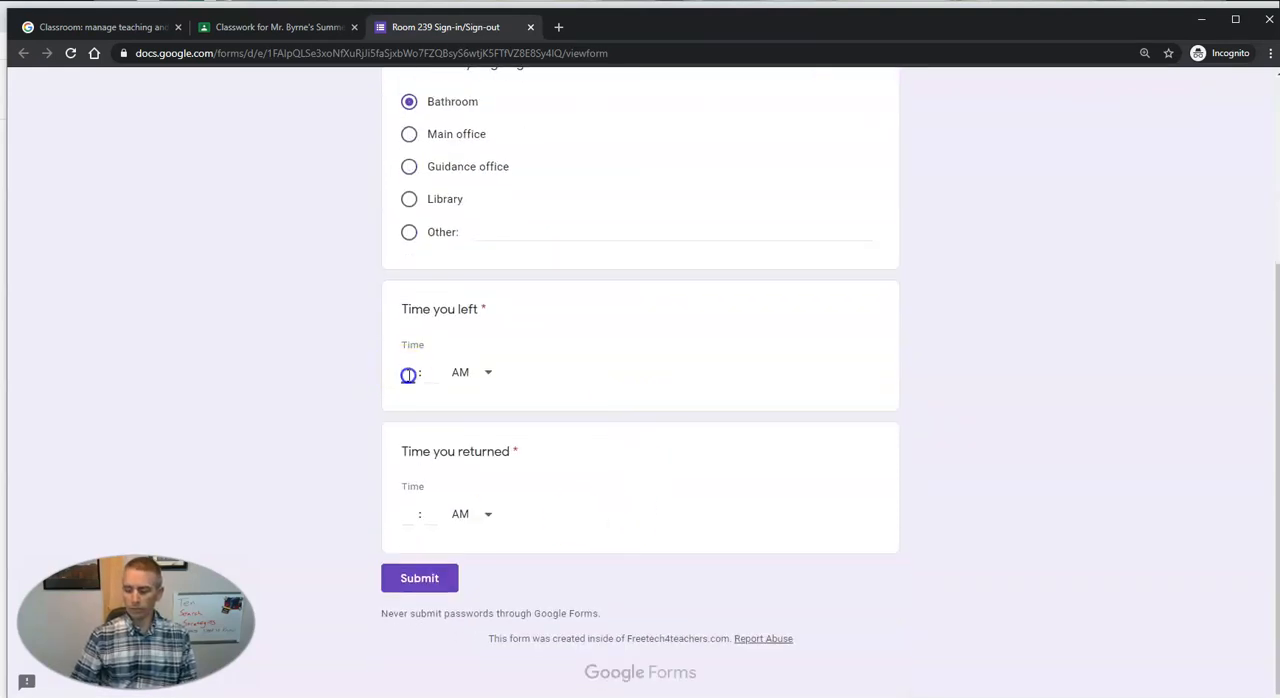
pyautogui.write('04')
pyautogui.click(432, 374)
pyautogui.write('15')
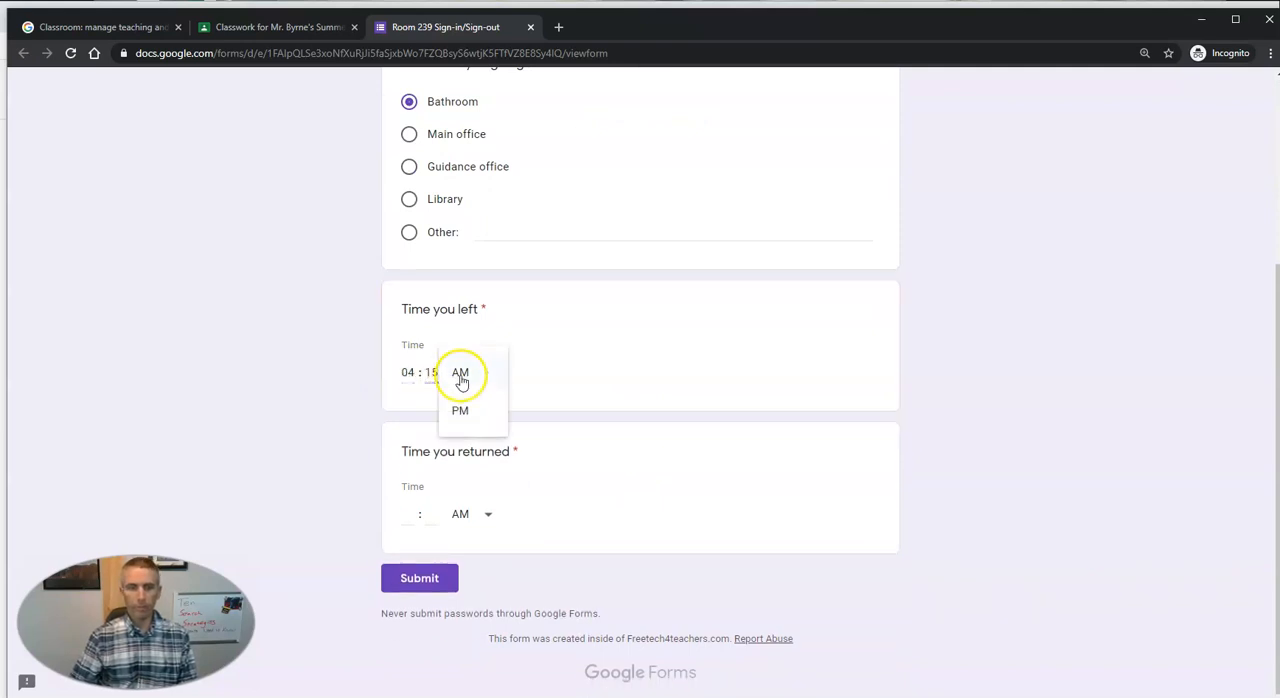
pyautogui.click(460, 410)
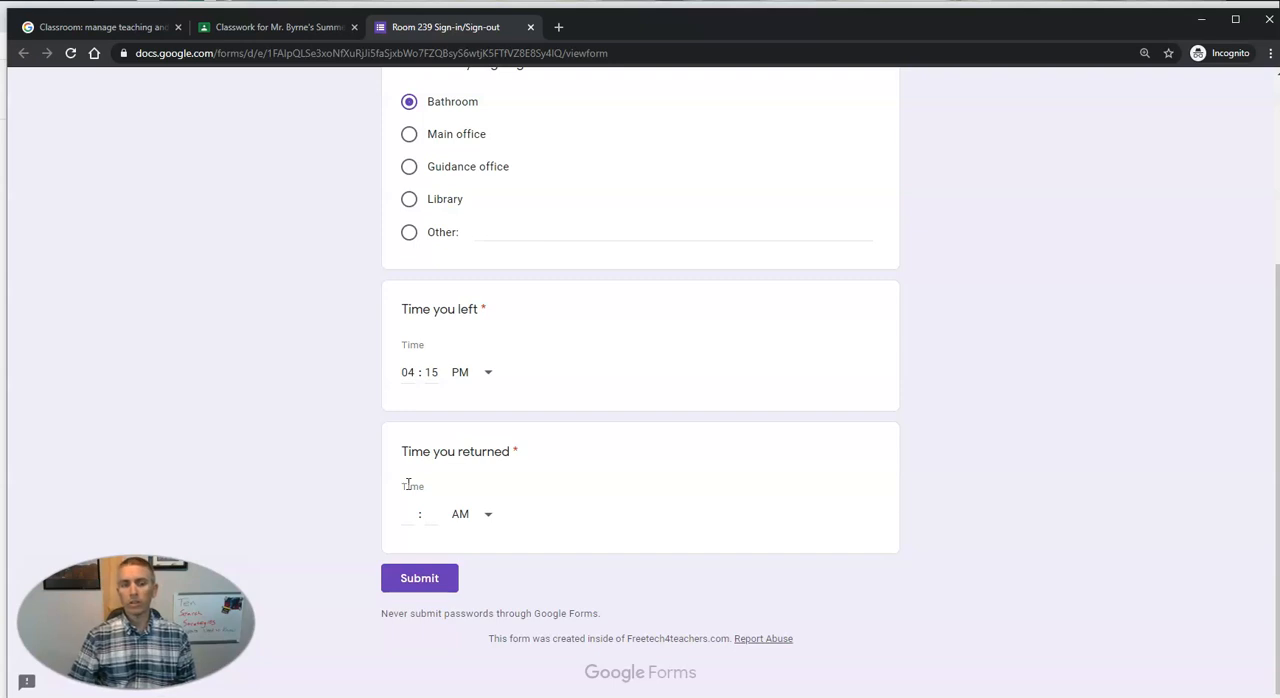
pyautogui.write('4')
pyautogui.write('20')
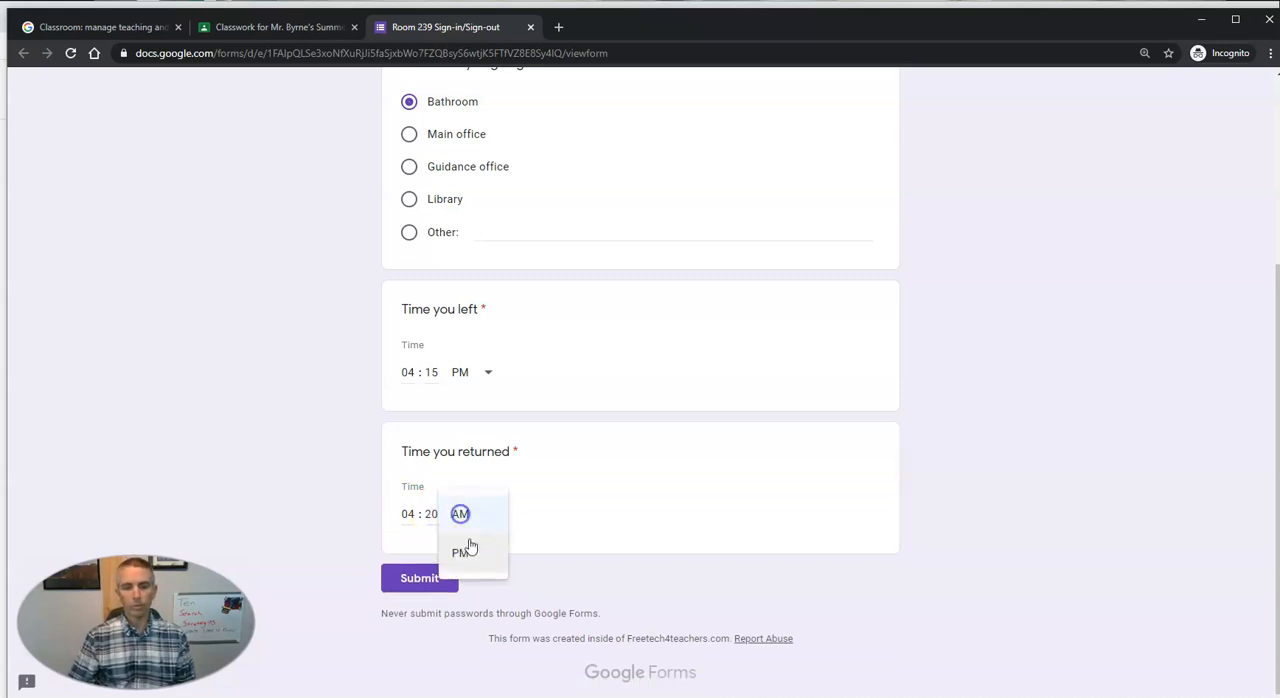
pyautogui.click(420, 578)
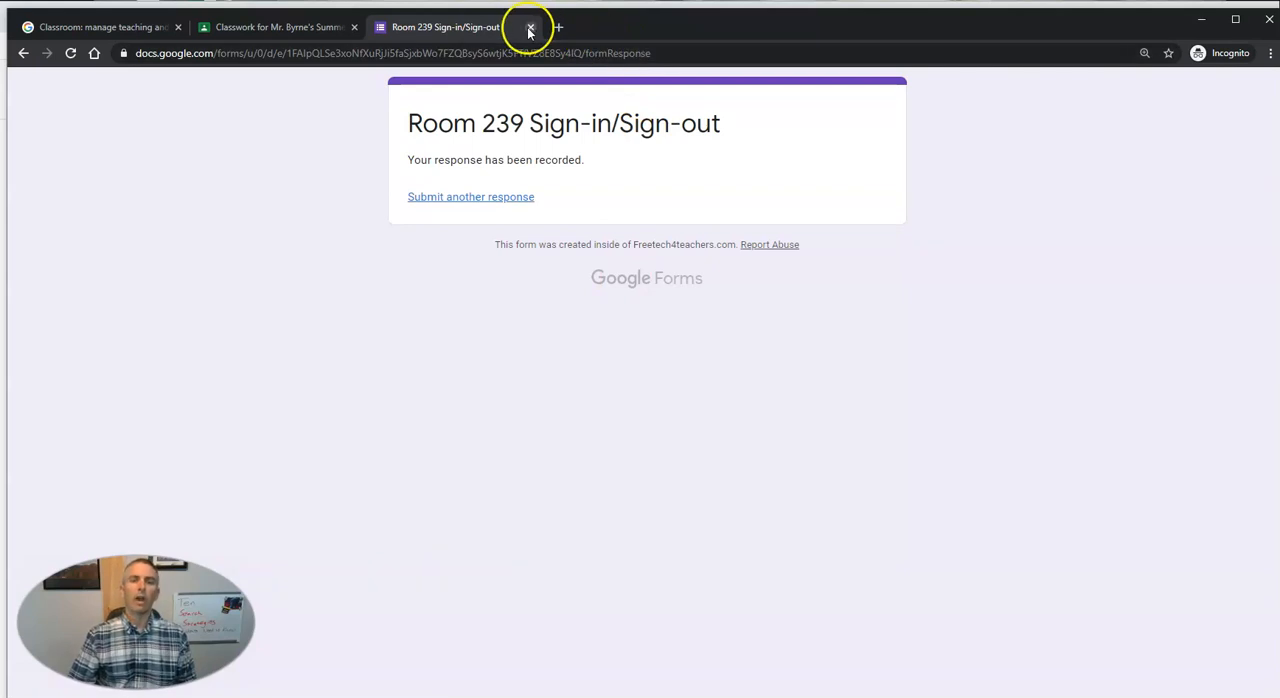
# Switch off Required on the Time you left and Time you returned questions
pyautogui.click(528, 28)
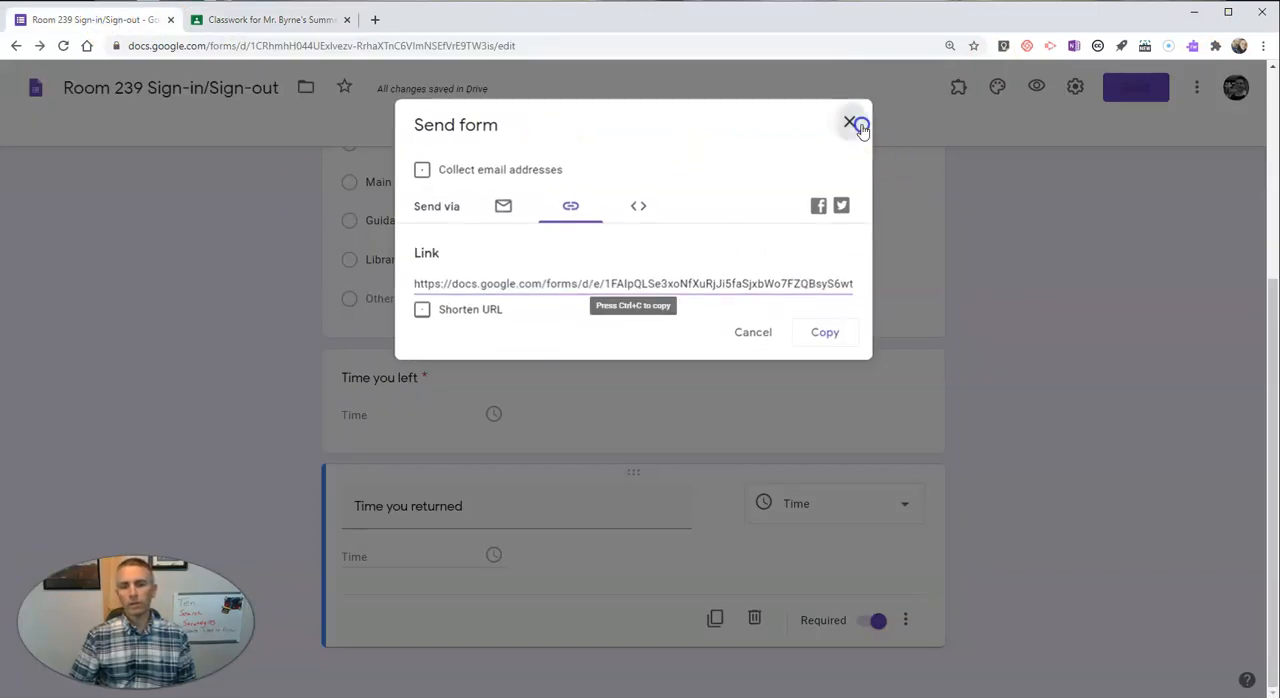
pyautogui.click(848, 120)
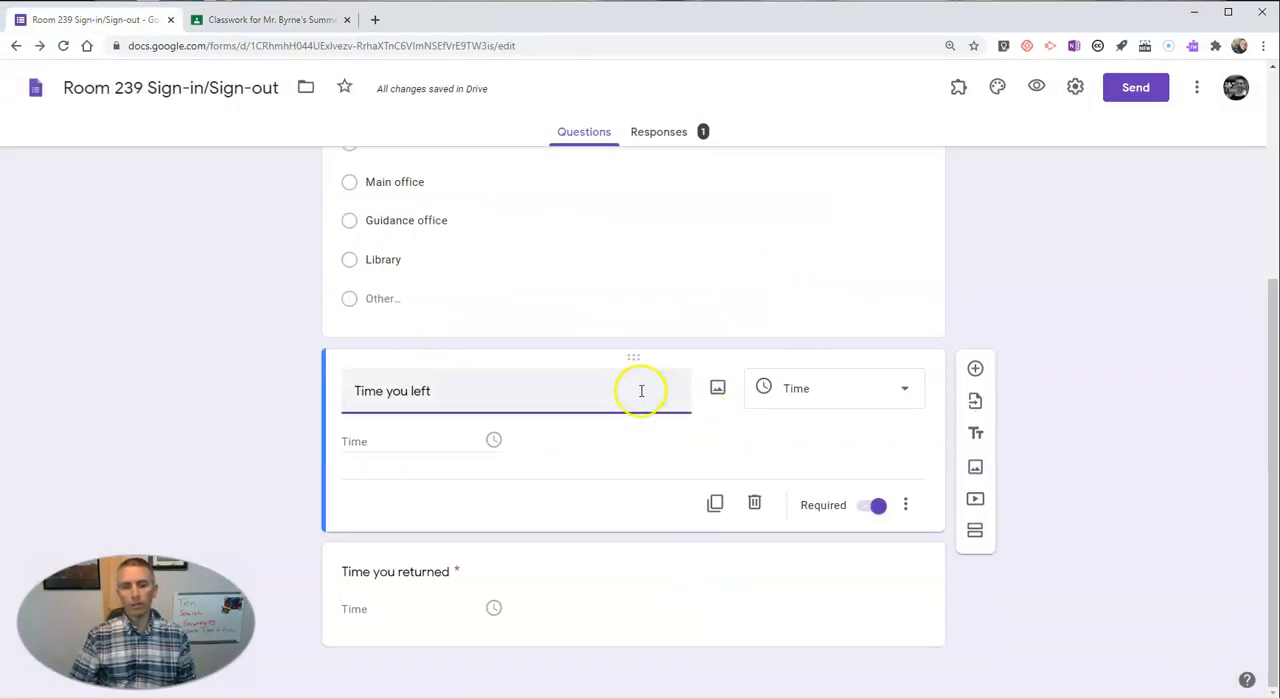
pyautogui.click(872, 504)
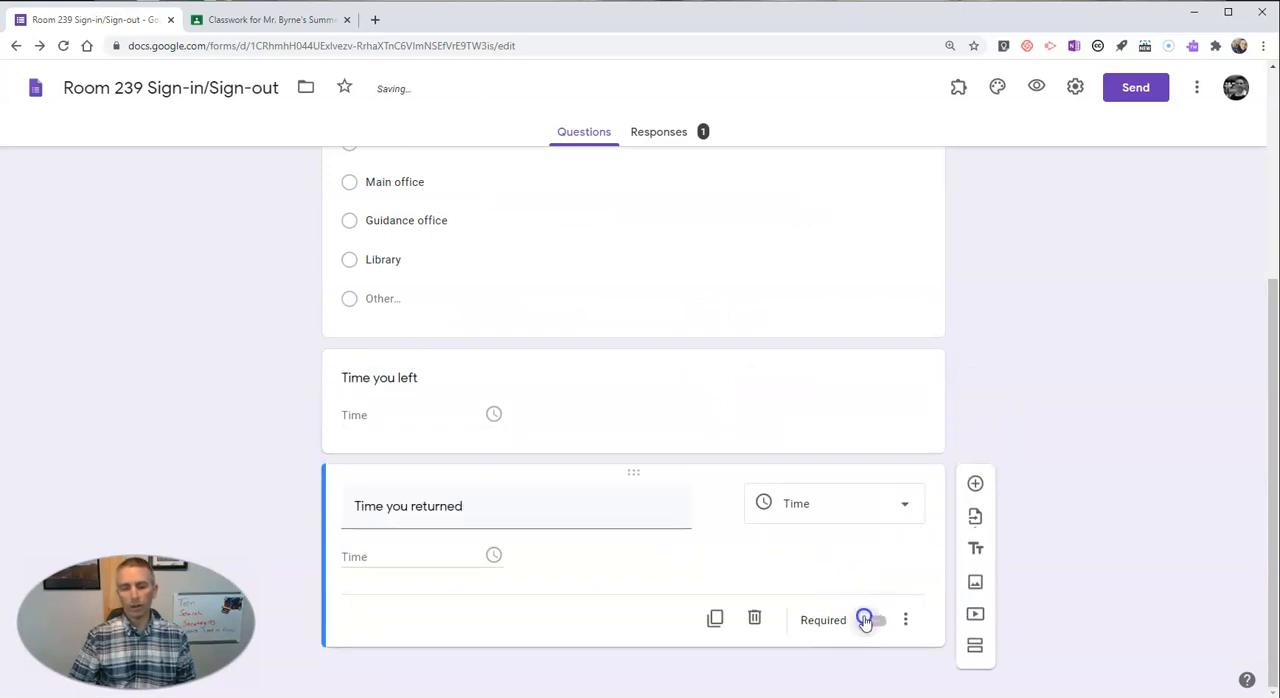
pyautogui.click(876, 620)
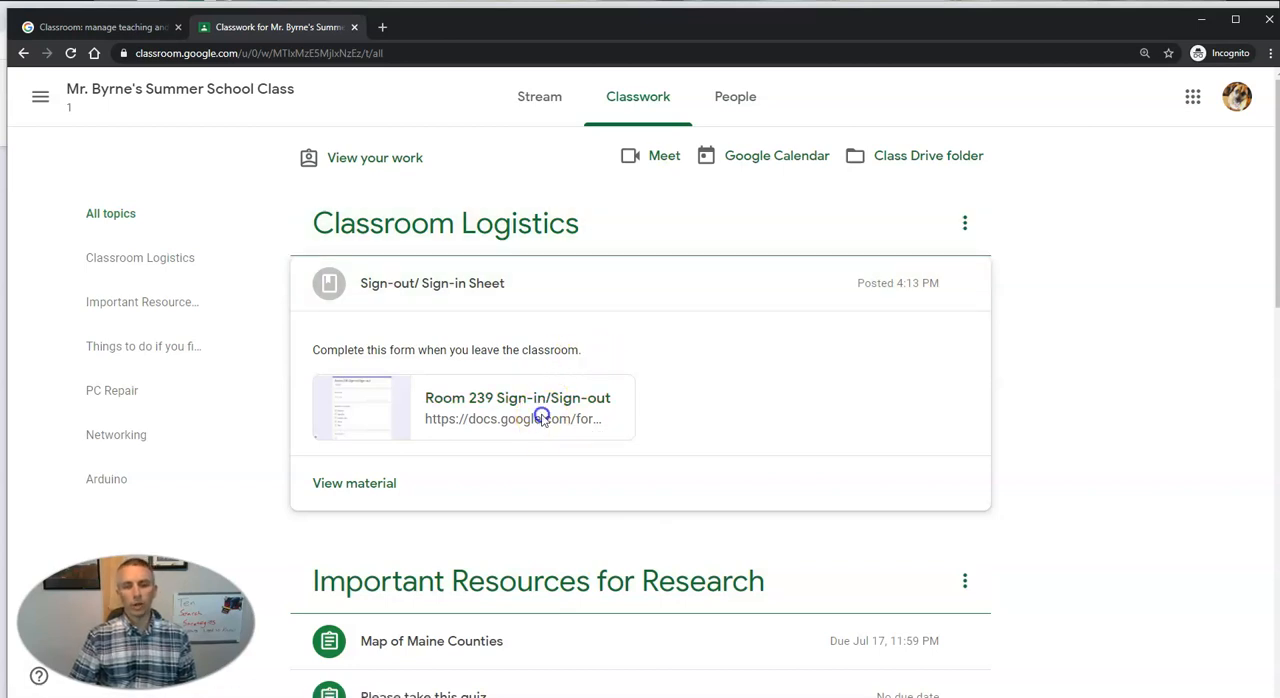
# Submit a response as Mason for Bathroom with time left 04:15 PM and no return time
pyautogui.click(542, 418)
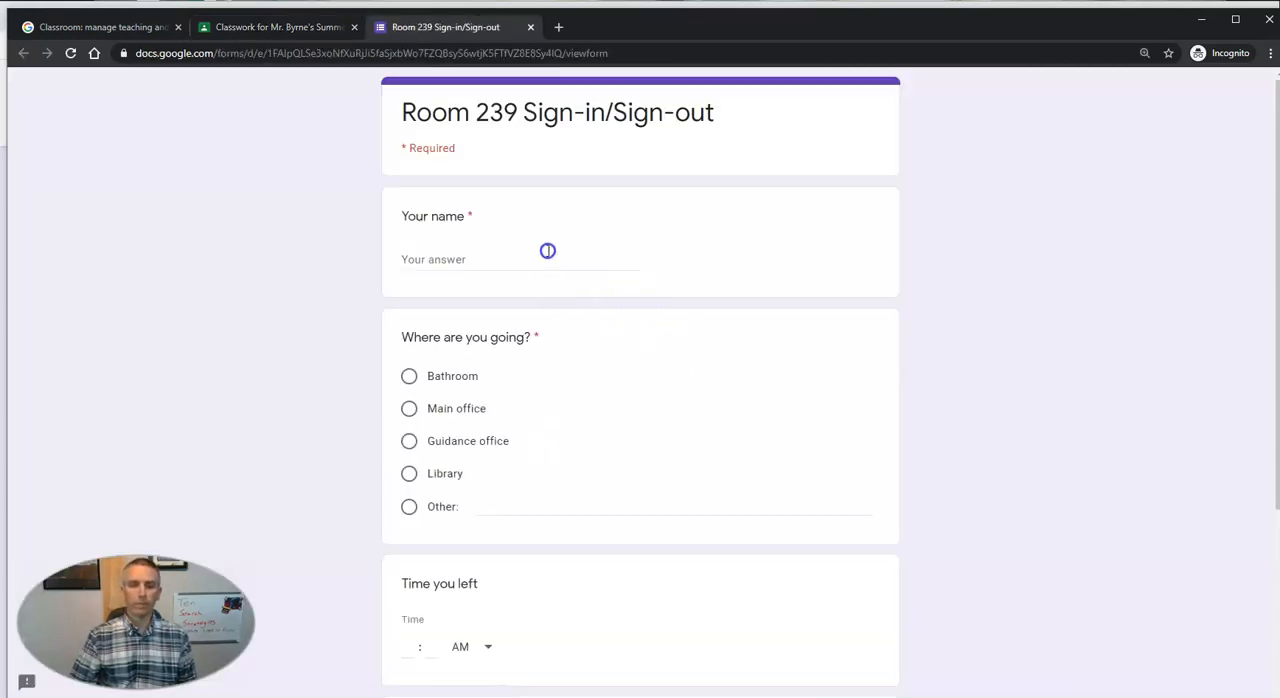
pyautogui.write('Mason')
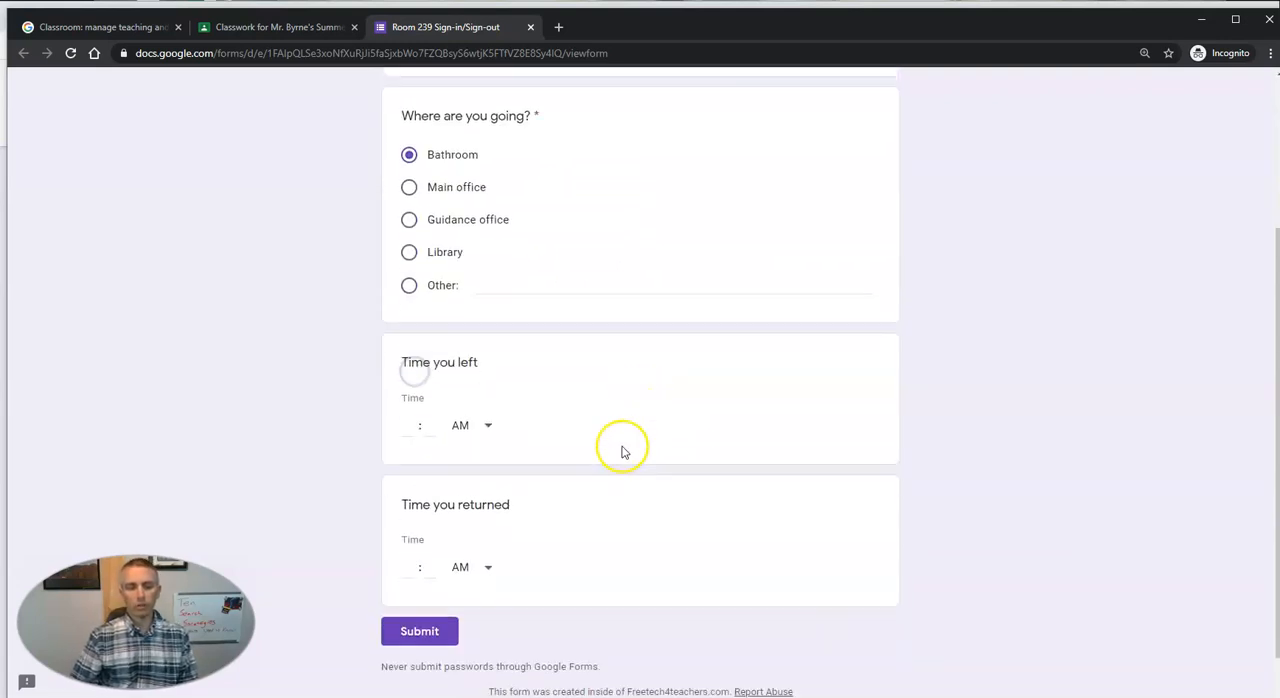
pyautogui.write('4')
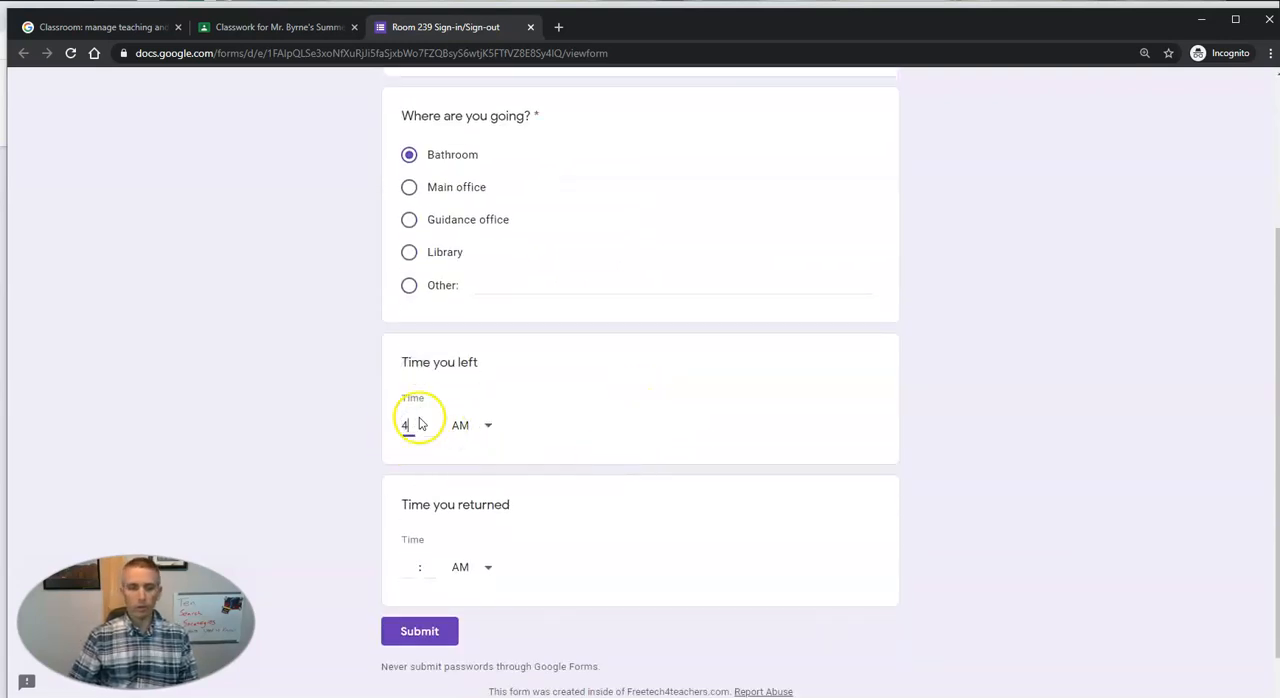
pyautogui.write('15')
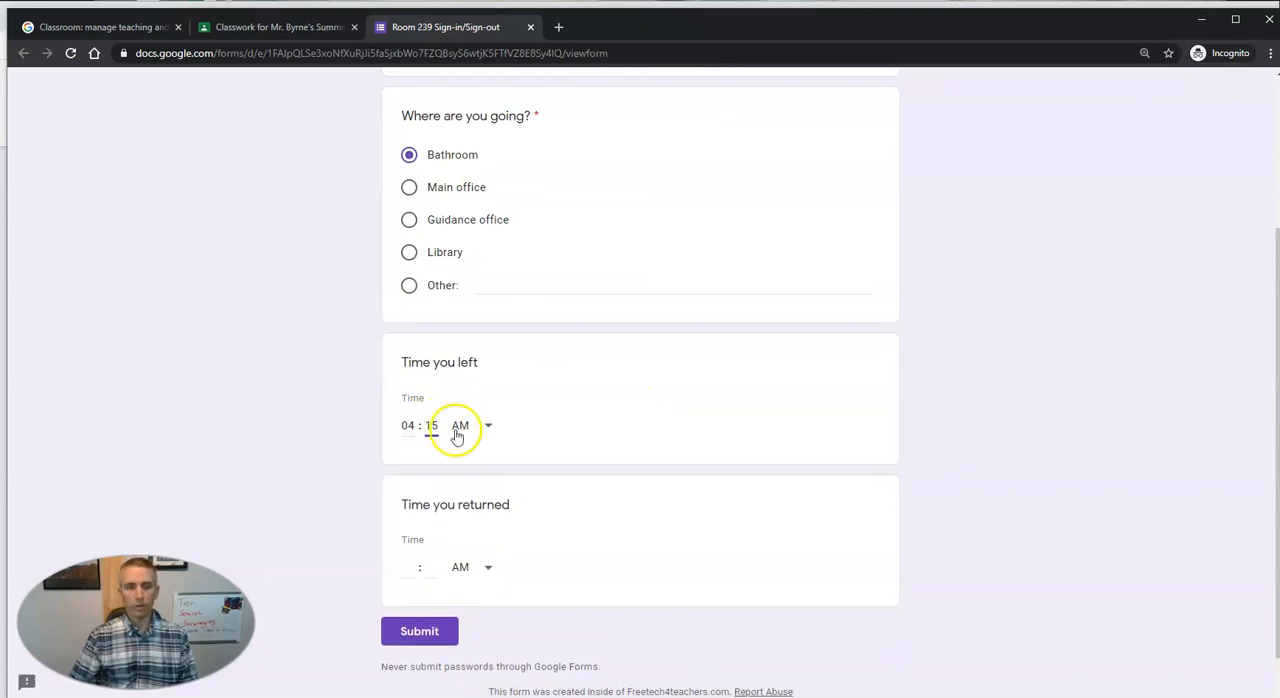
pyautogui.click(470, 426)
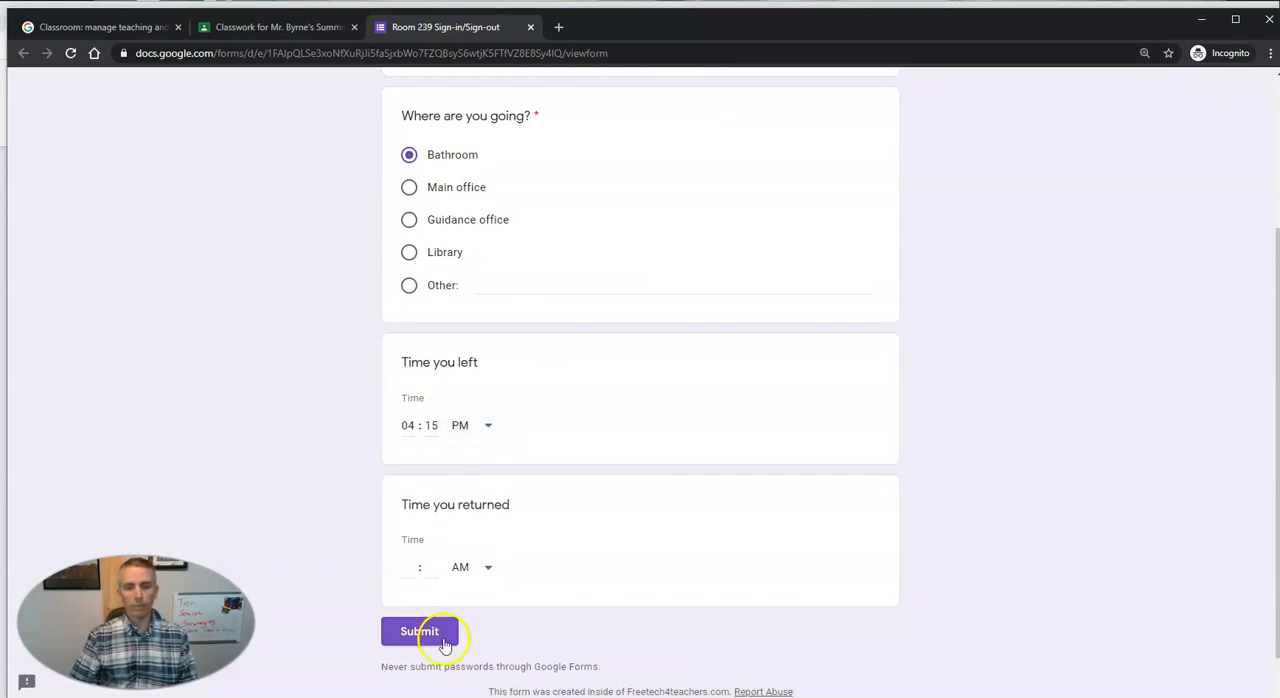
pyautogui.click(420, 632)
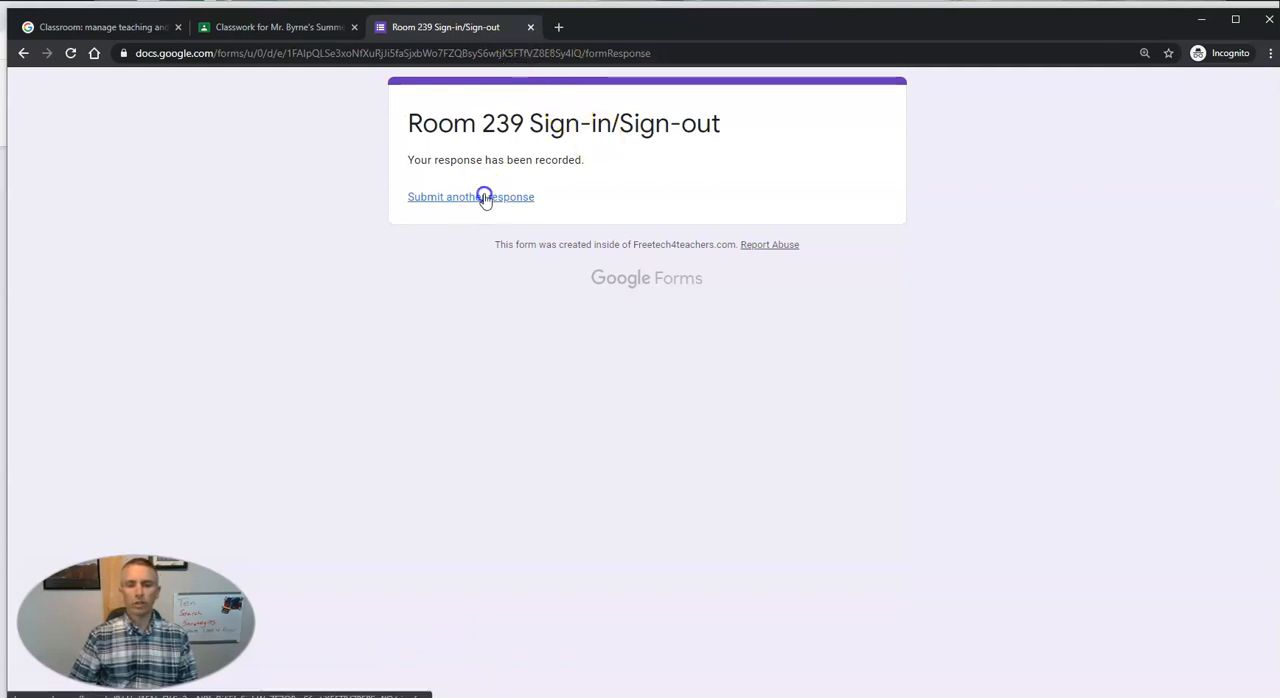
# Submit another response as Mason for Bathroom with only a 04 PM return time
pyautogui.click(480, 196)
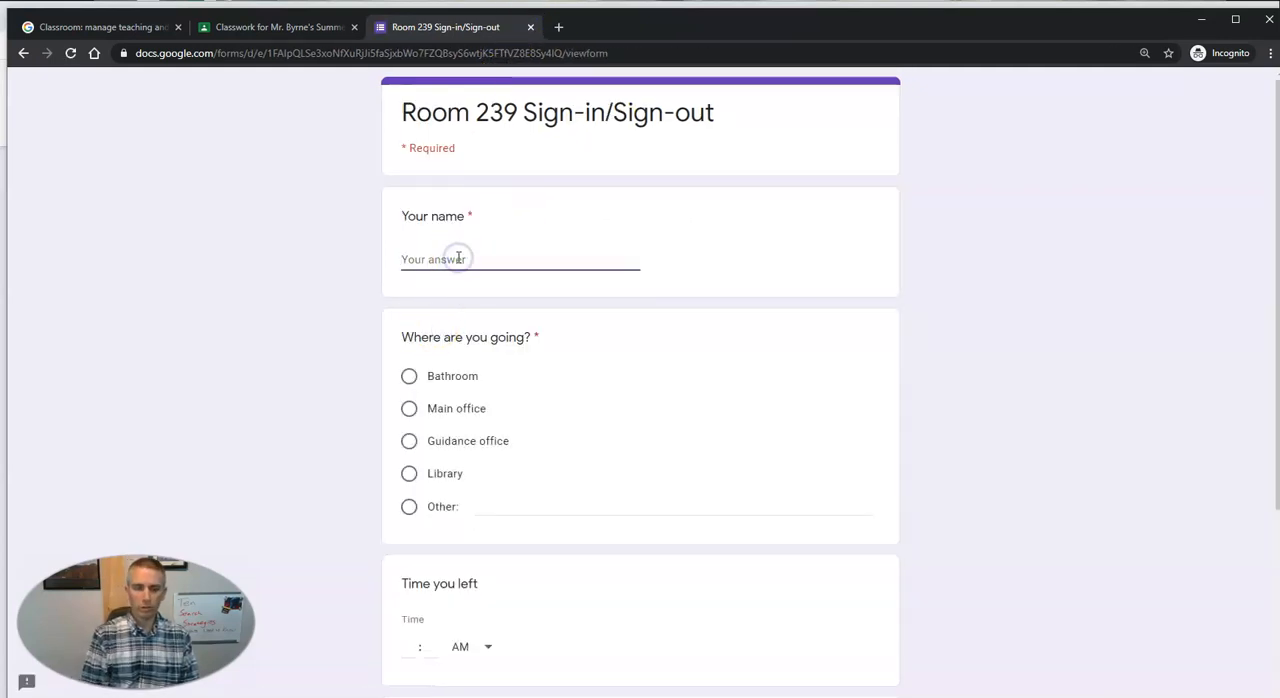
pyautogui.write('Mason')
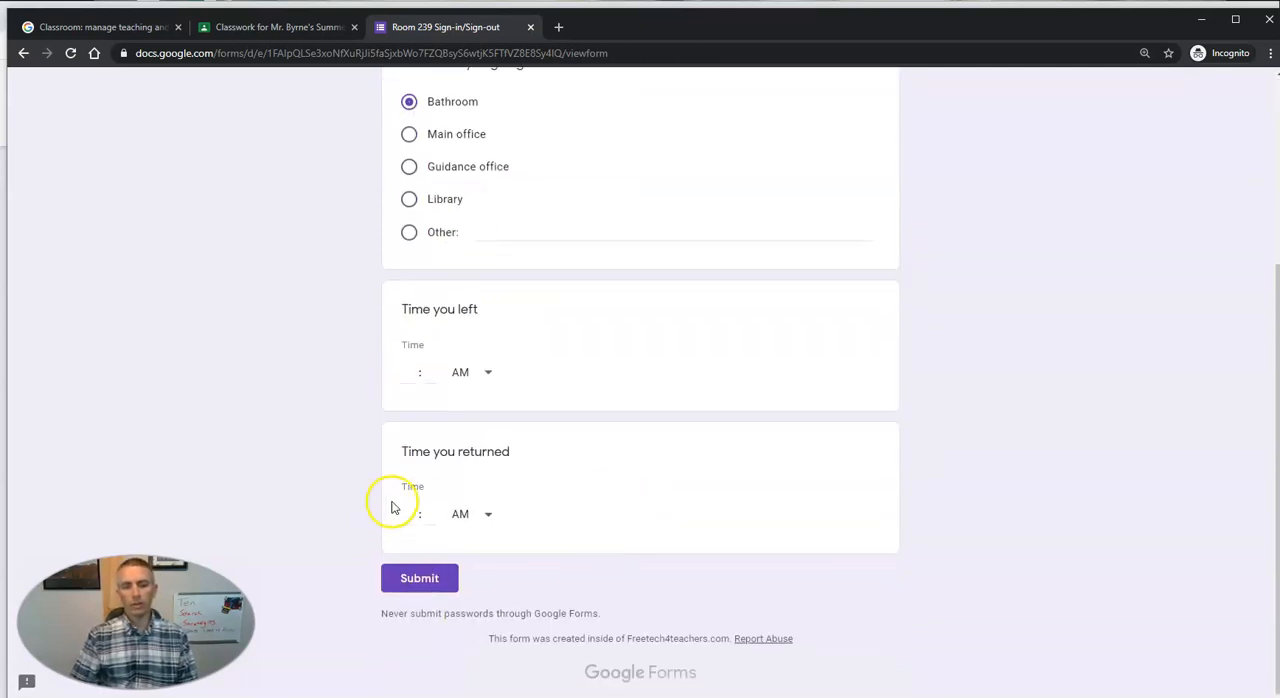
pyautogui.write('4')
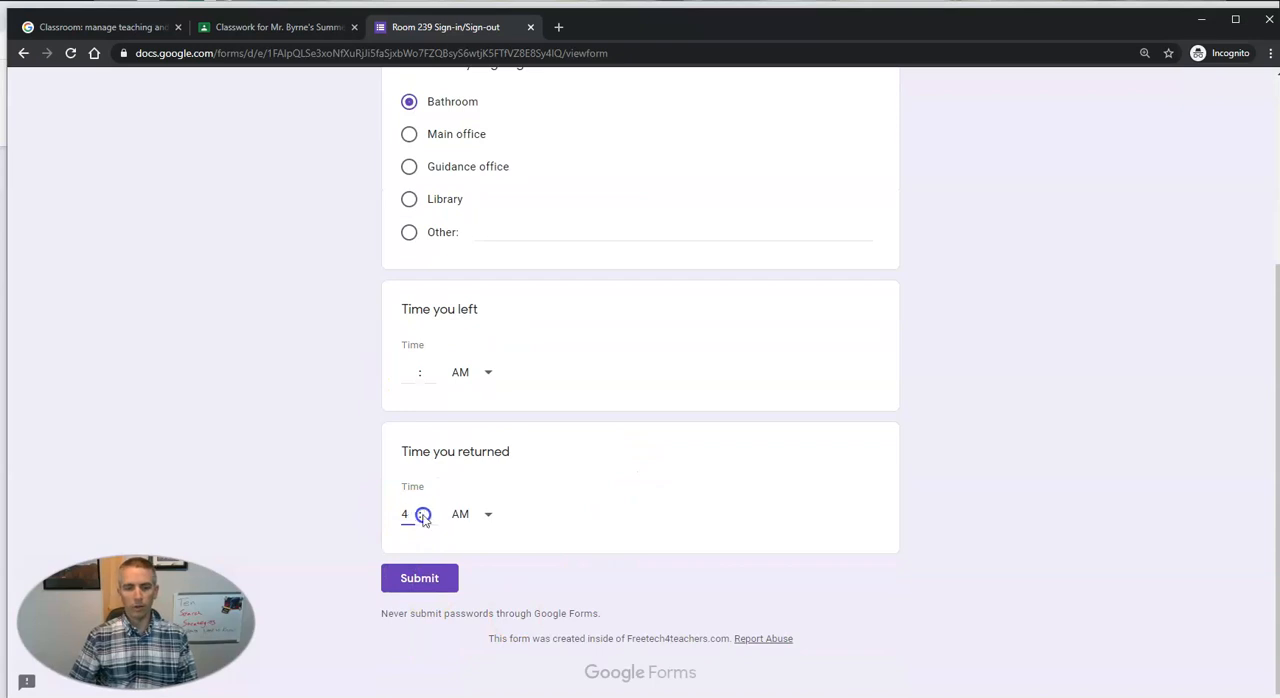
pyautogui.click(468, 514)
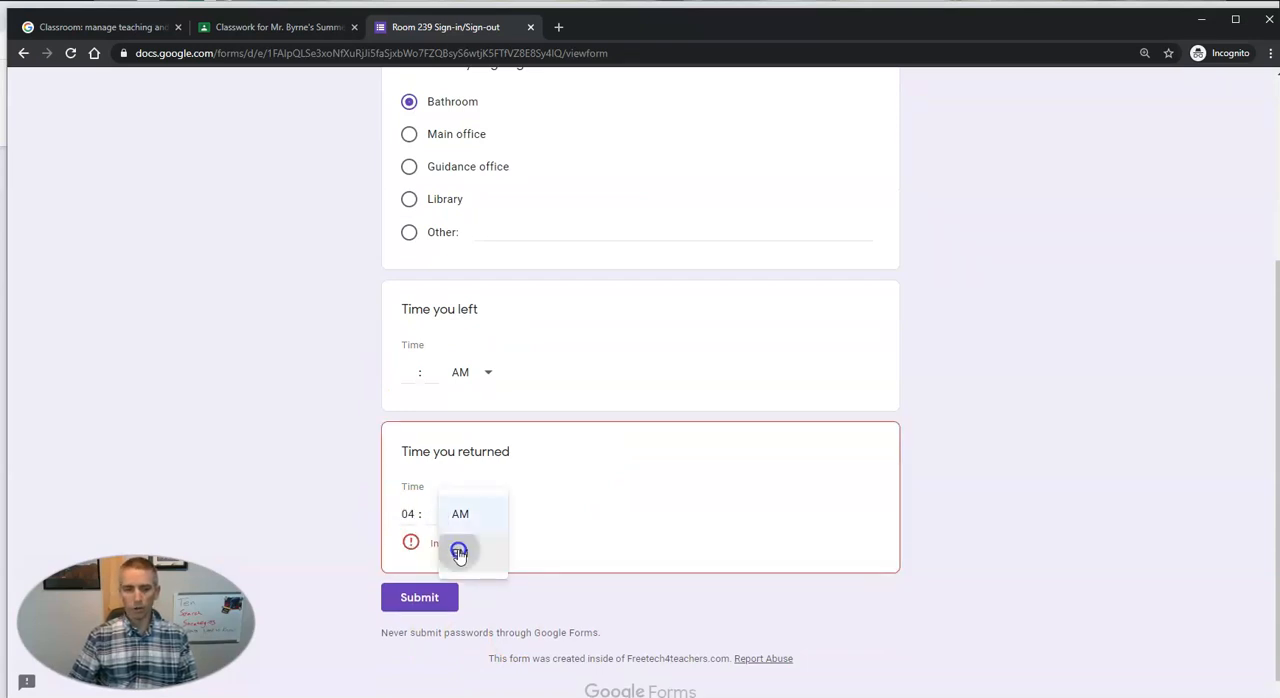
pyautogui.click(460, 552)
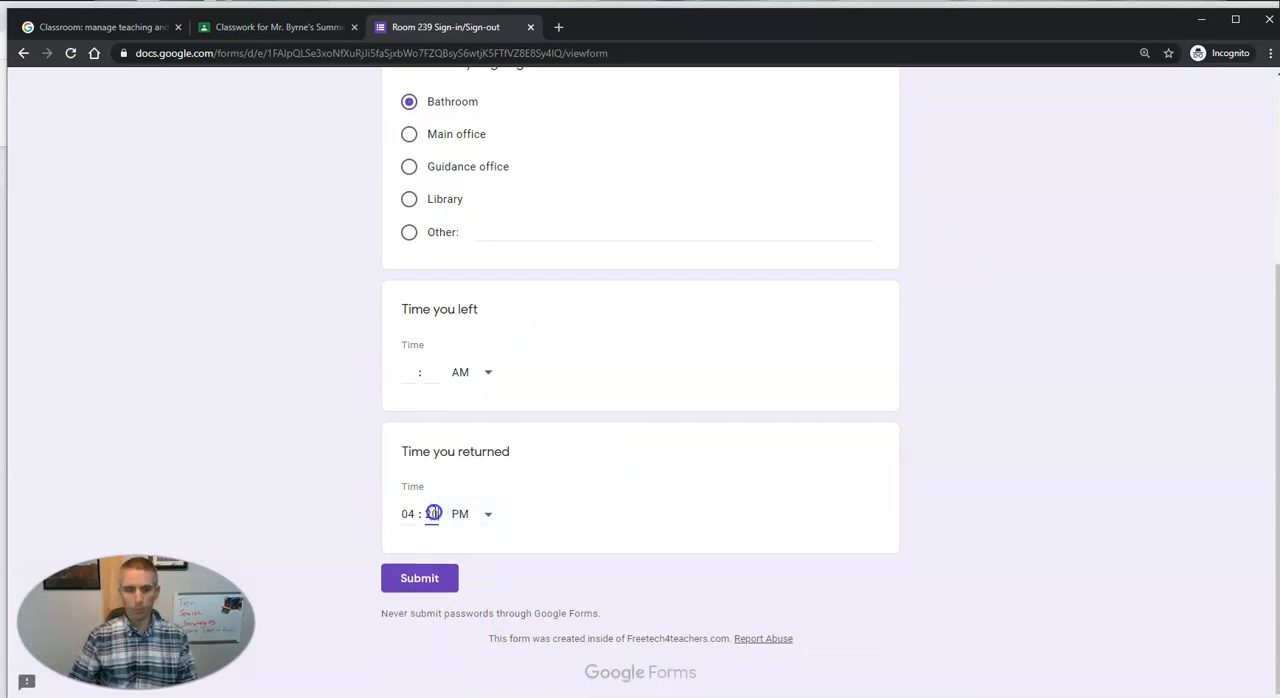
pyautogui.click(420, 578)
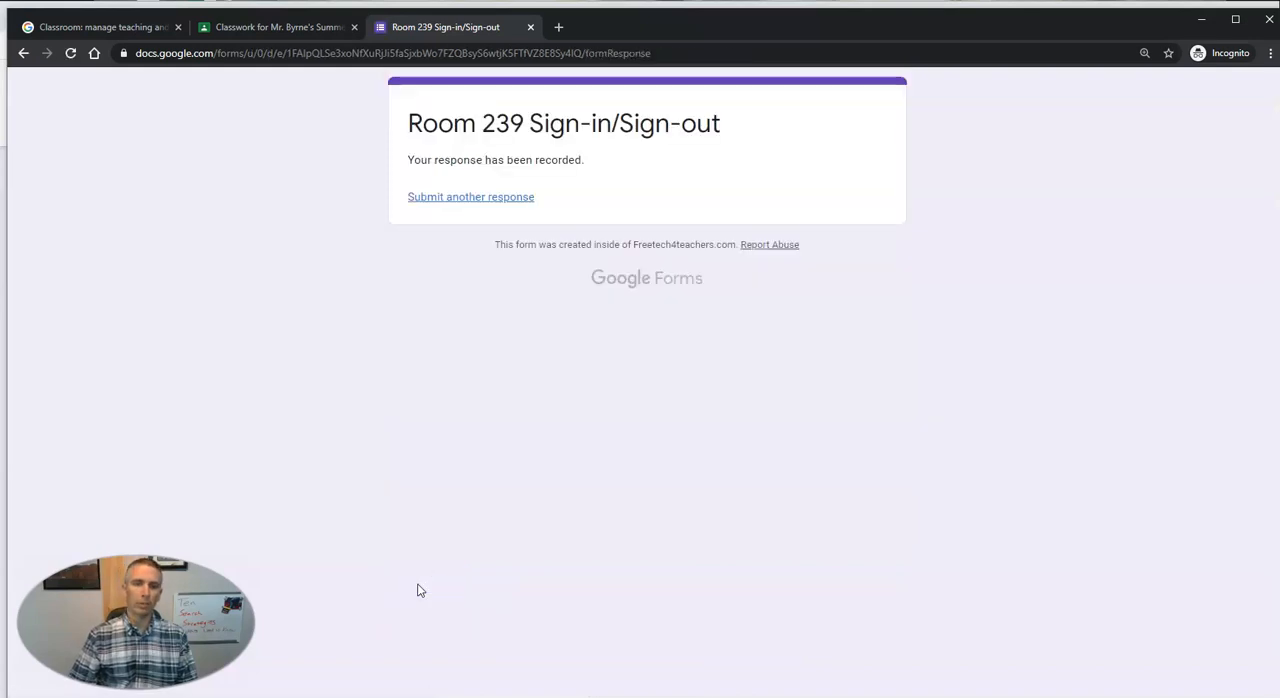
pyautogui.moveTo(528, 28)
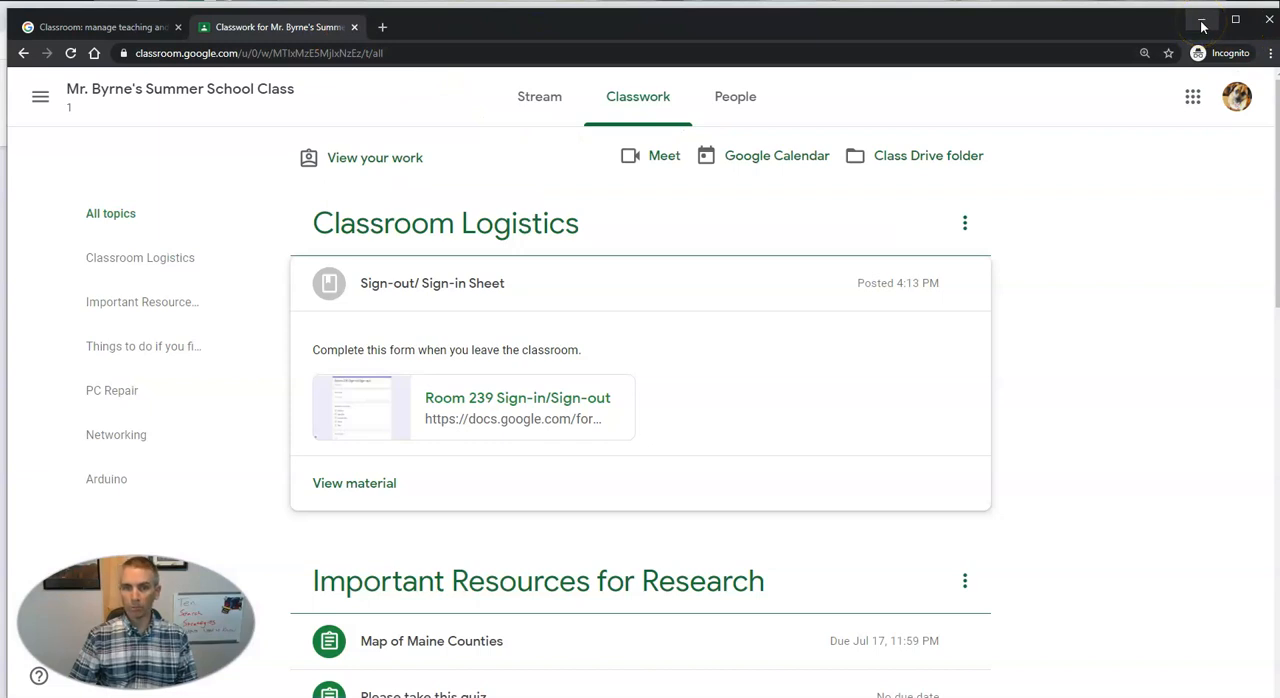
pyautogui.moveTo(1200, 20)
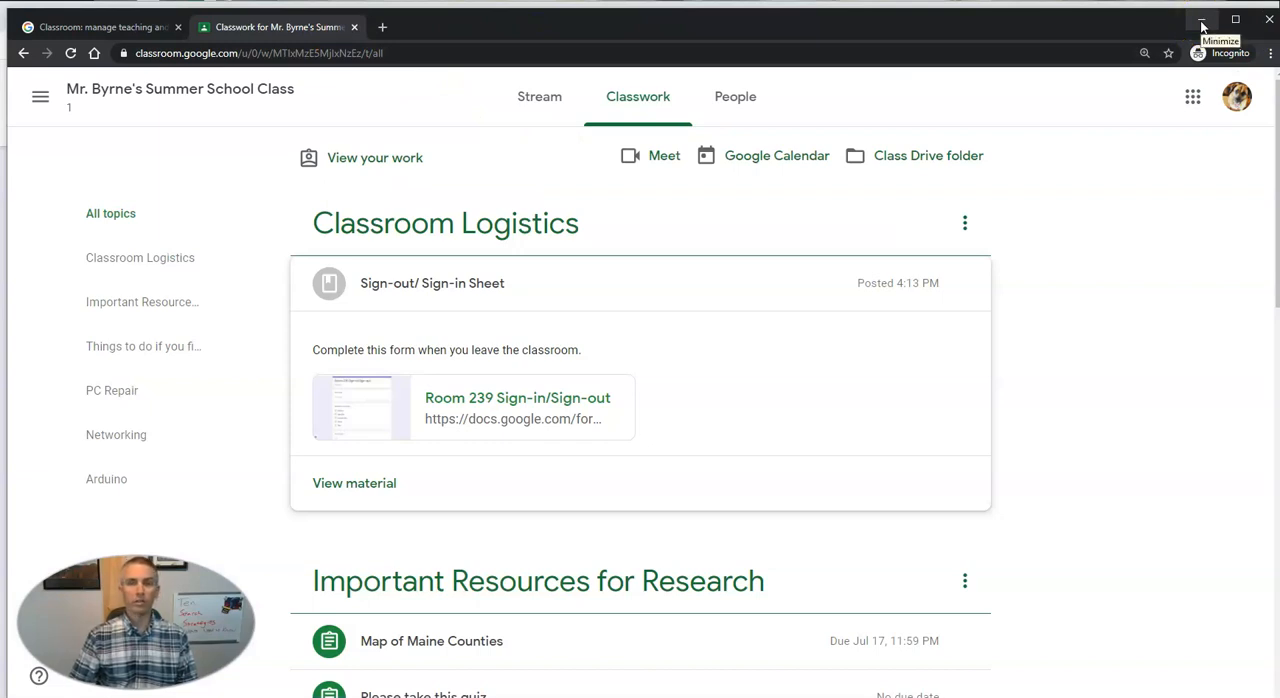